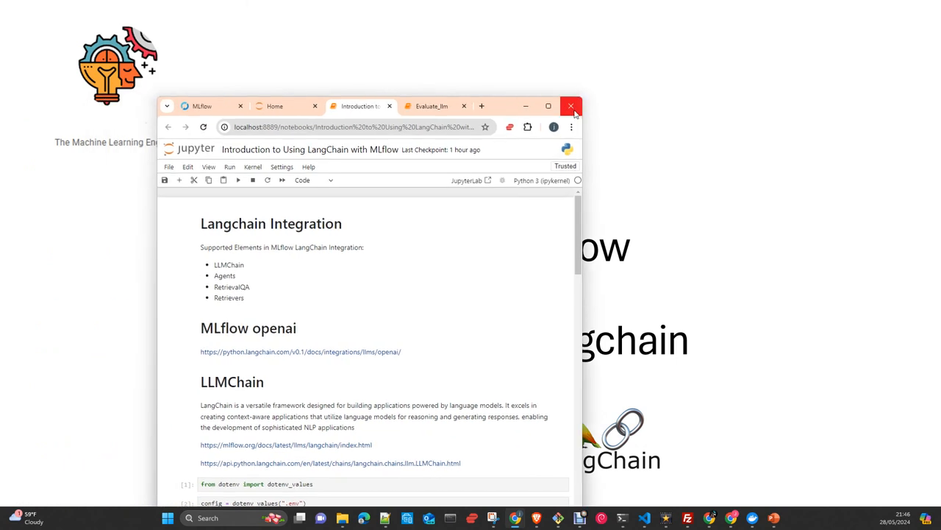
Maximize the browser window so the LangChain-MLflow notebook fills the screen.
left_click(547, 106)
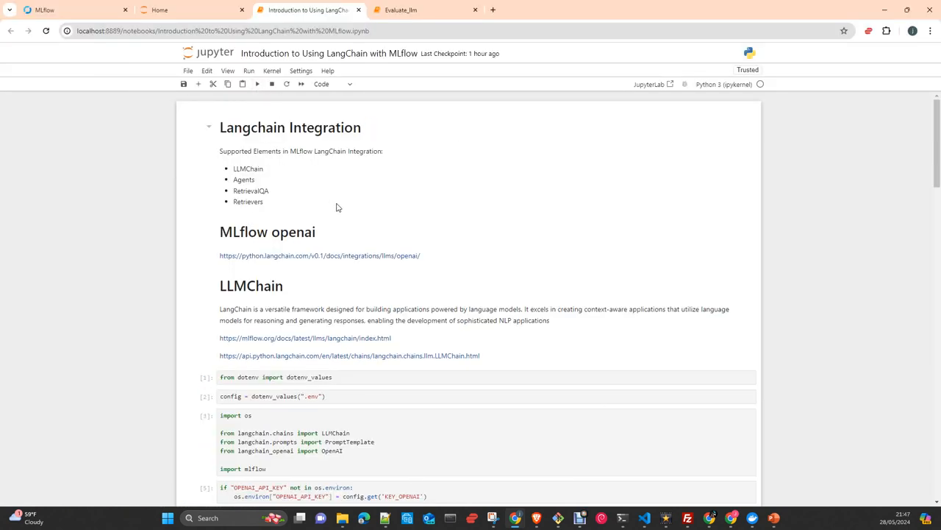
mouse_move(359, 216)
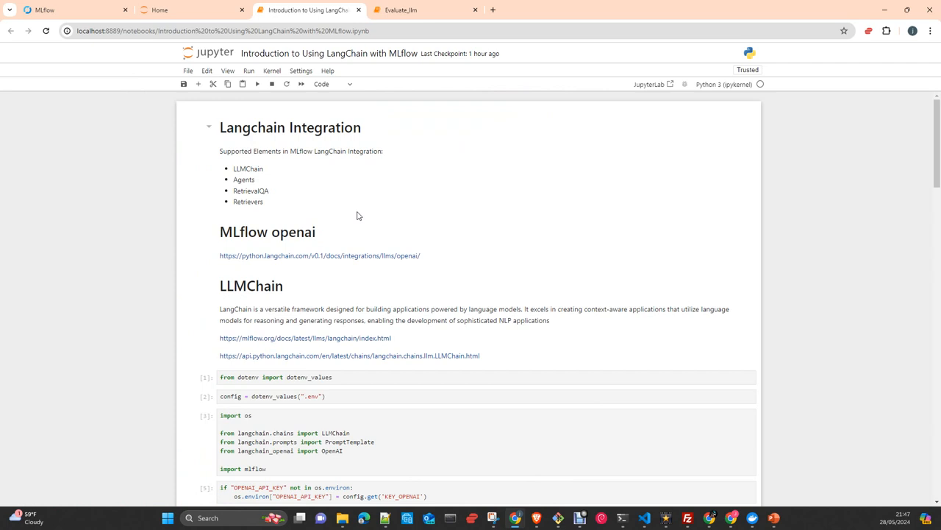
mouse_move(361, 194)
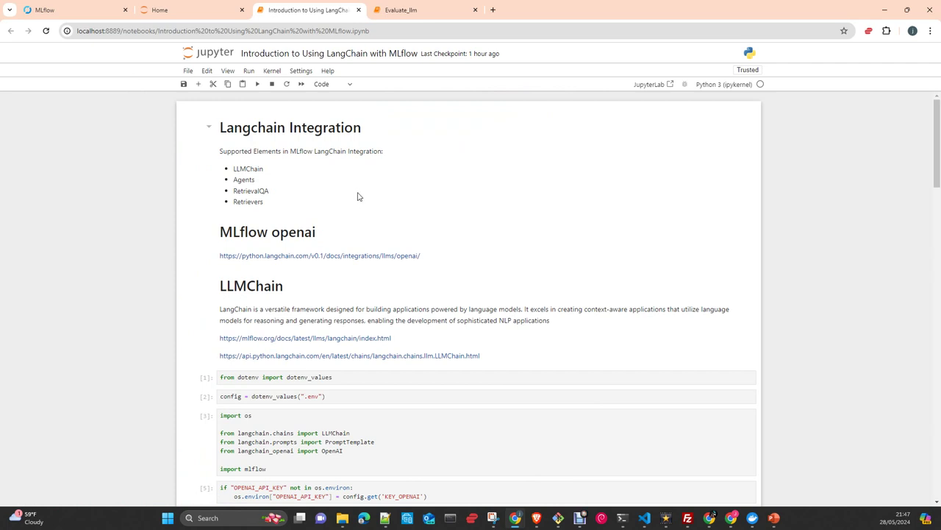
mouse_move(373, 176)
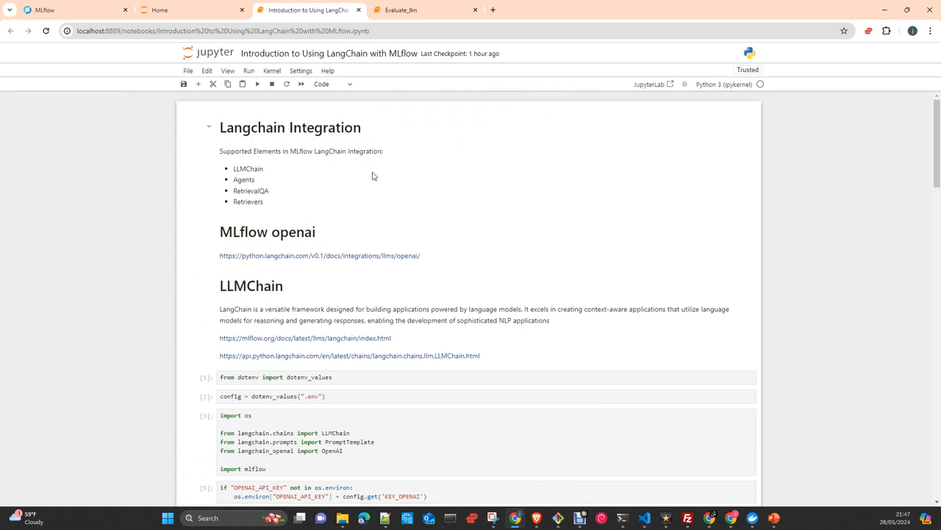
mouse_move(367, 182)
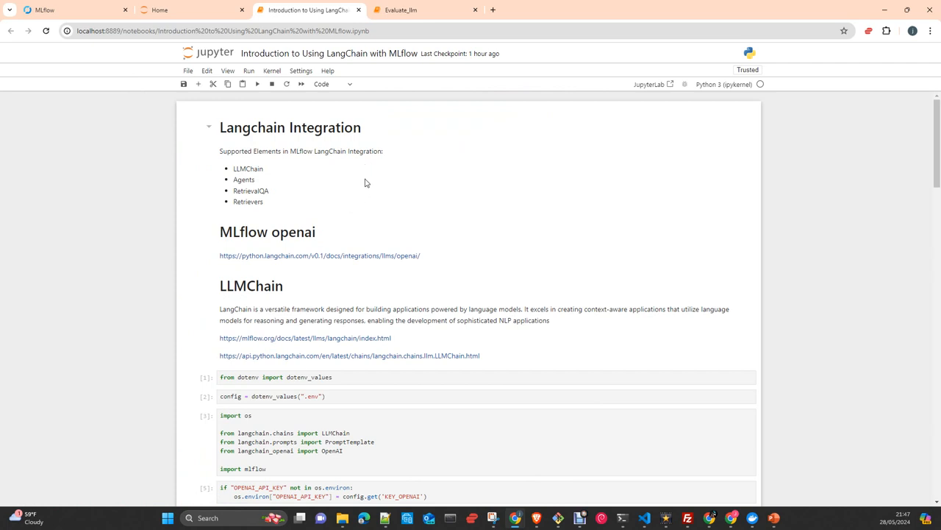
mouse_move(356, 187)
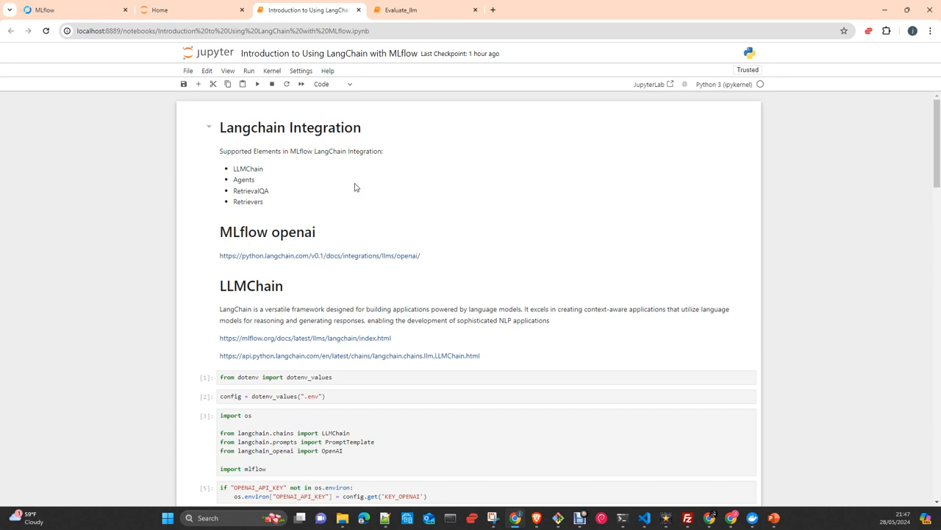
mouse_move(353, 185)
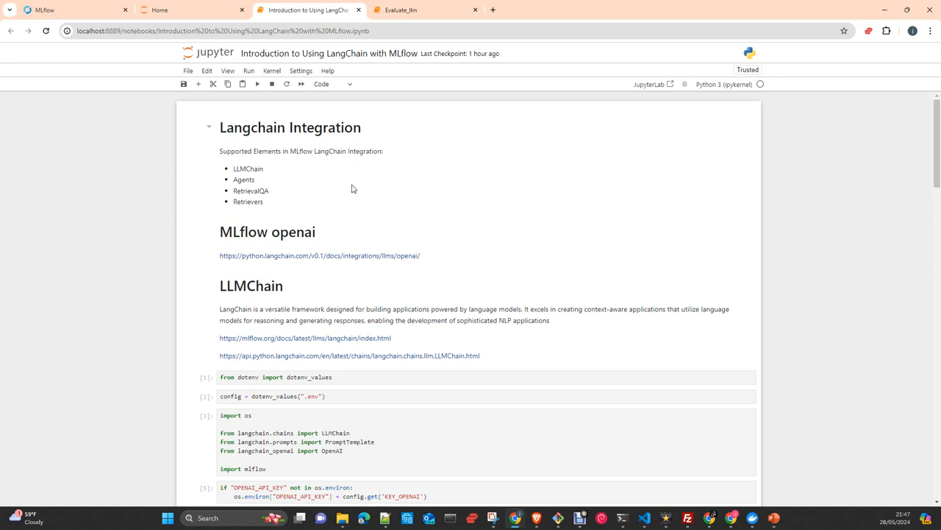
mouse_move(356, 189)
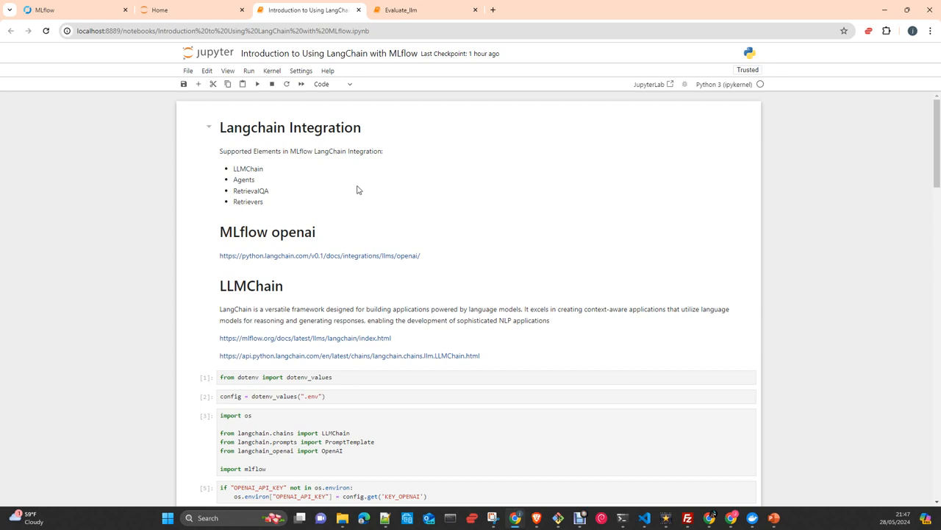
mouse_move(406, 253)
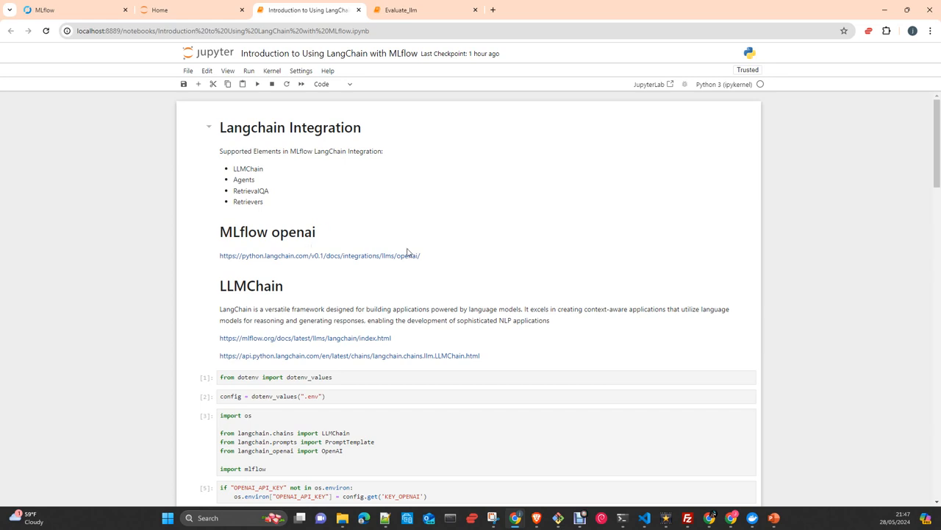
mouse_move(406, 296)
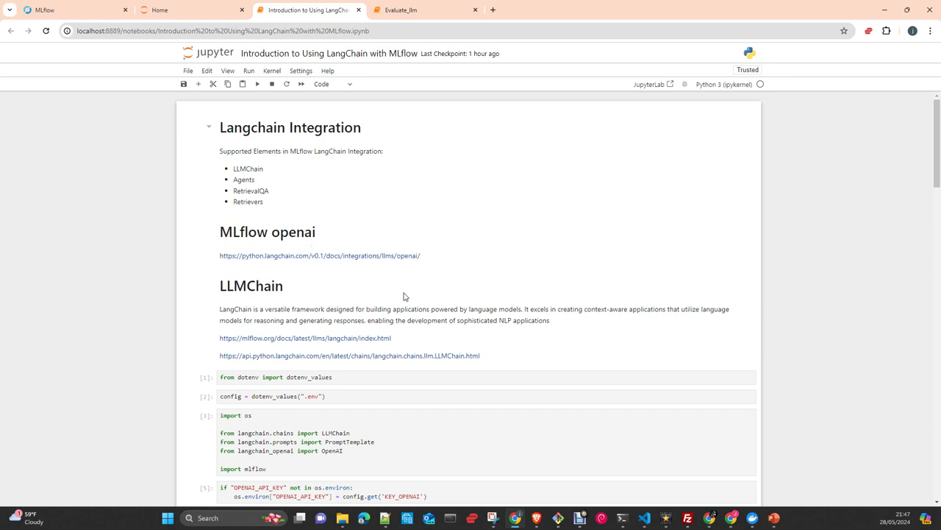
mouse_move(409, 297)
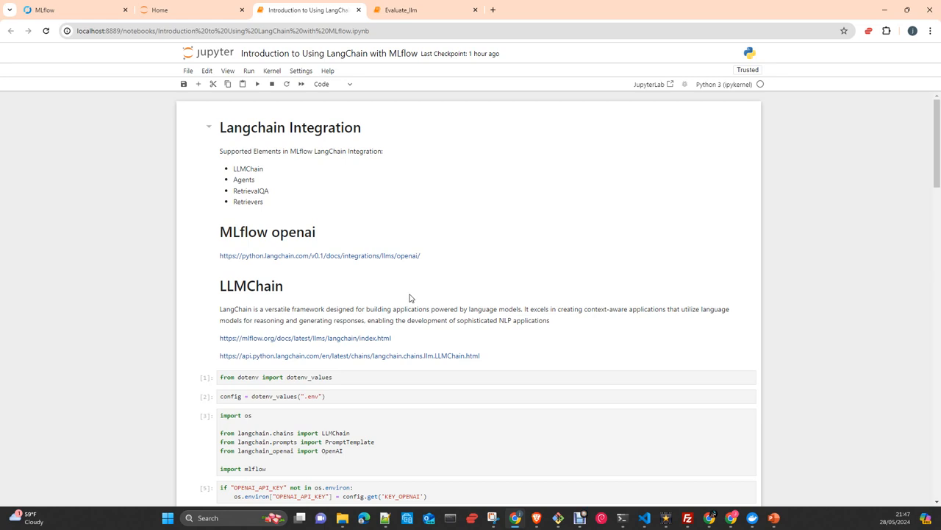
mouse_move(412, 298)
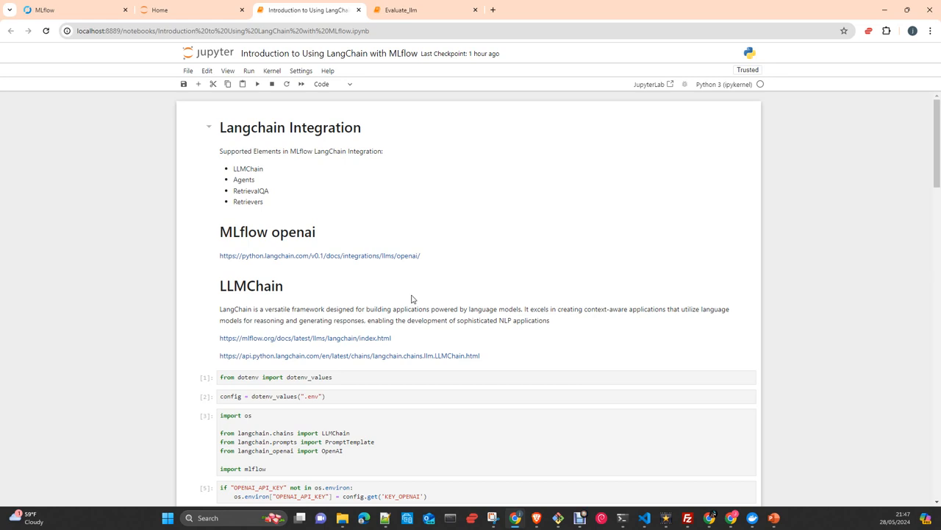
mouse_move(415, 300)
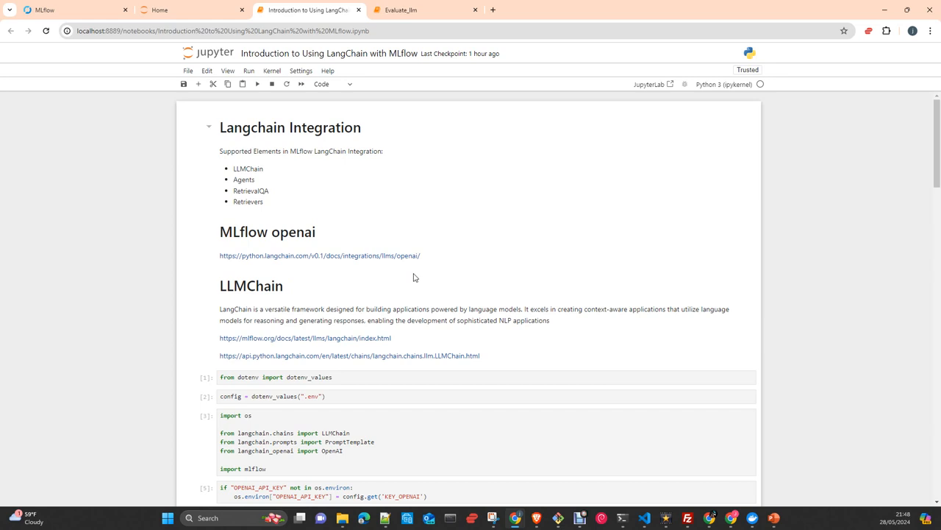
mouse_move(412, 277)
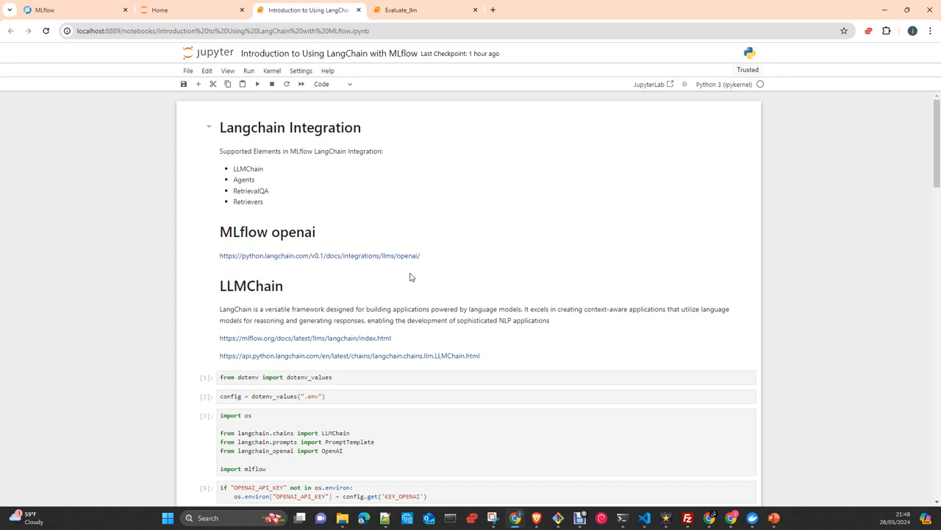
scroll("down", 3)
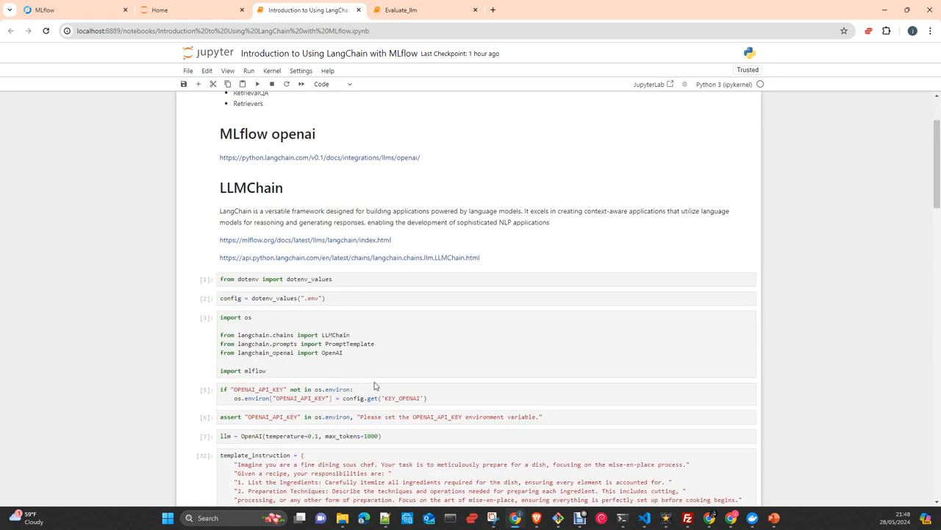
scroll("down", 3)
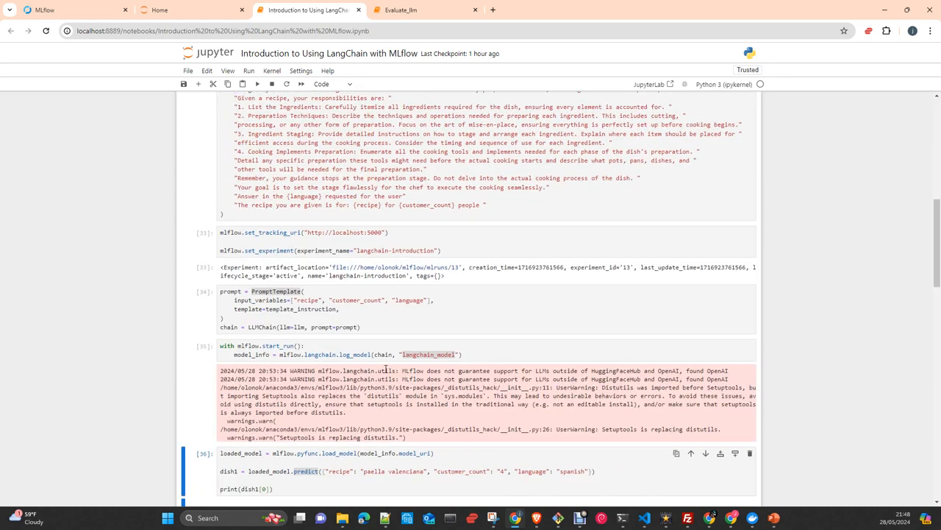
scroll("down", 3)
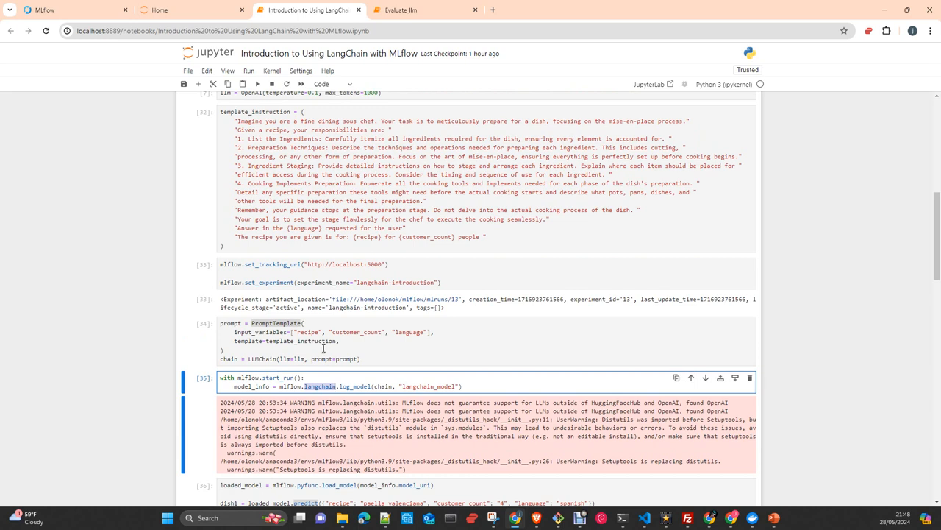
mouse_move(324, 348)
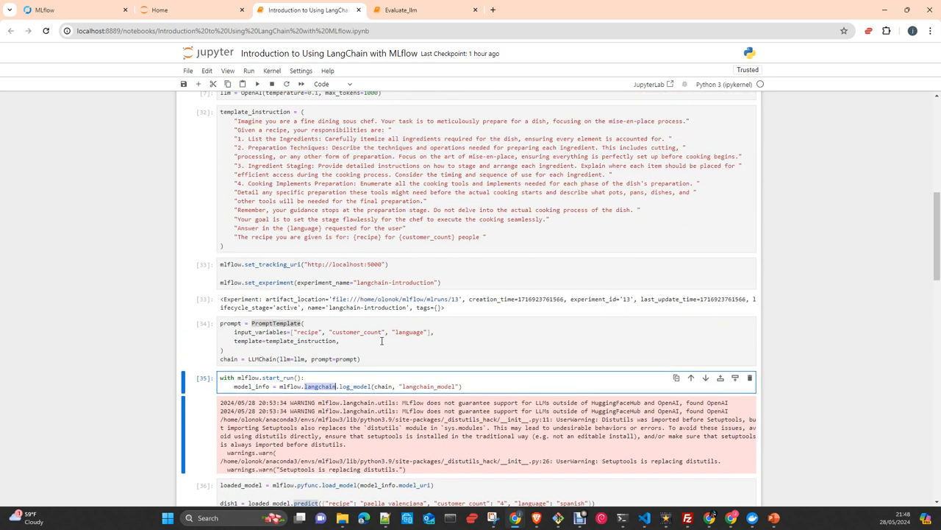
mouse_move(381, 344)
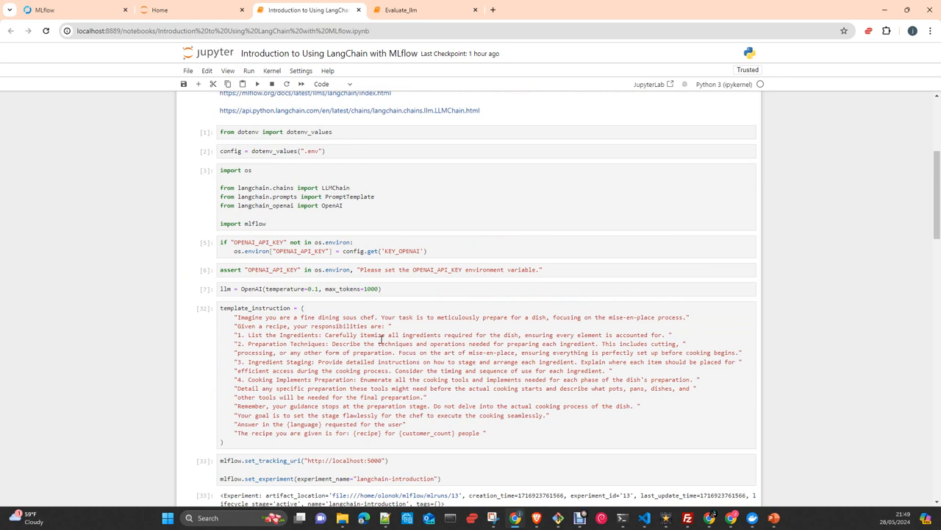
mouse_move(379, 344)
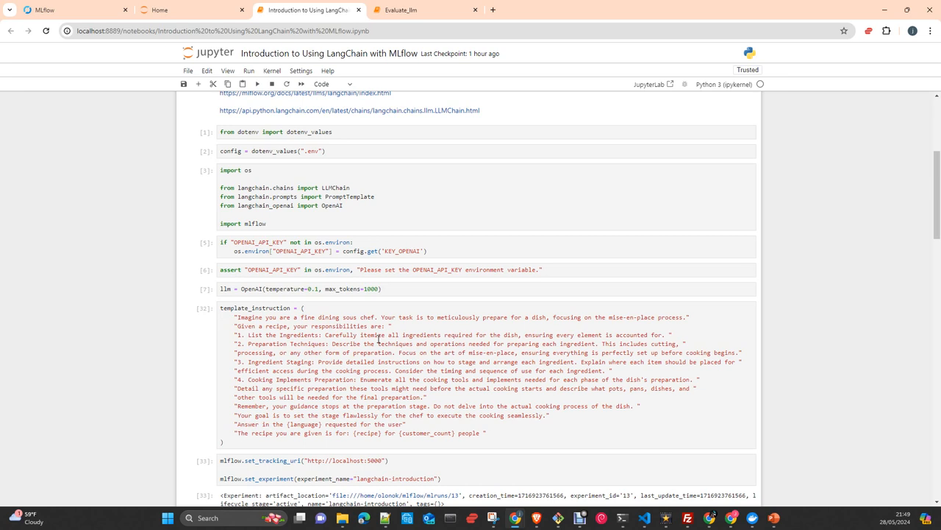
mouse_move(375, 336)
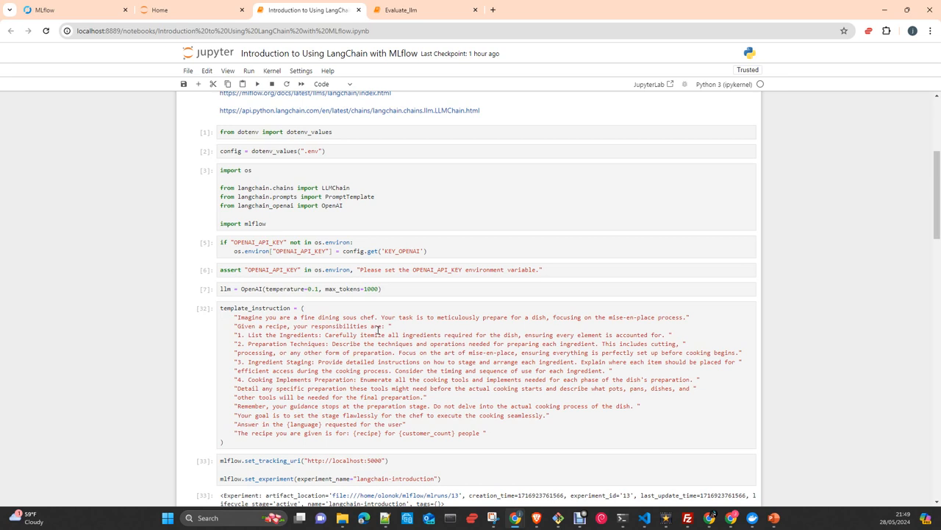
mouse_move(374, 326)
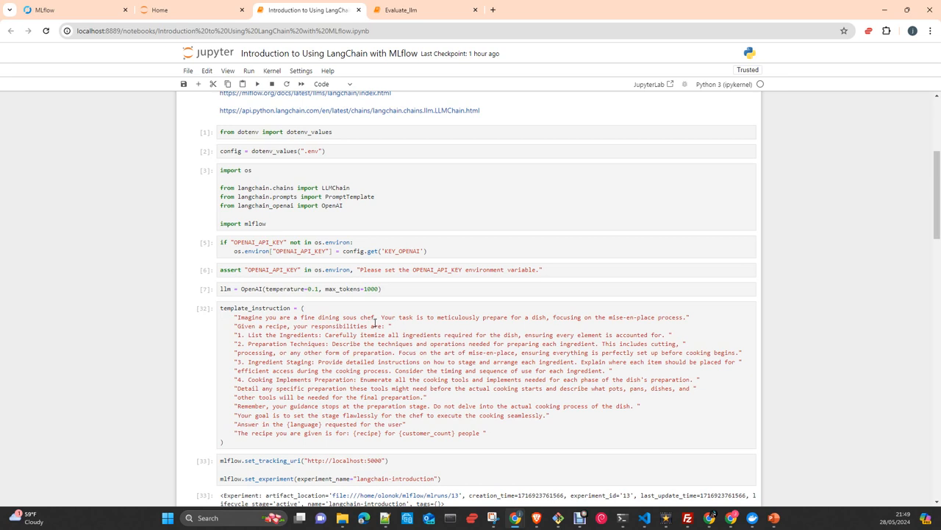
scroll("up", 3)
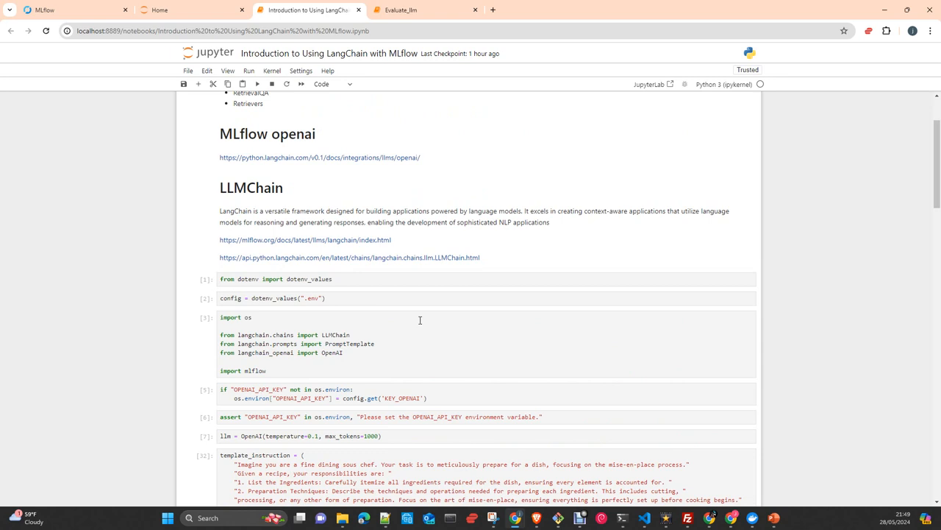
mouse_move(371, 319)
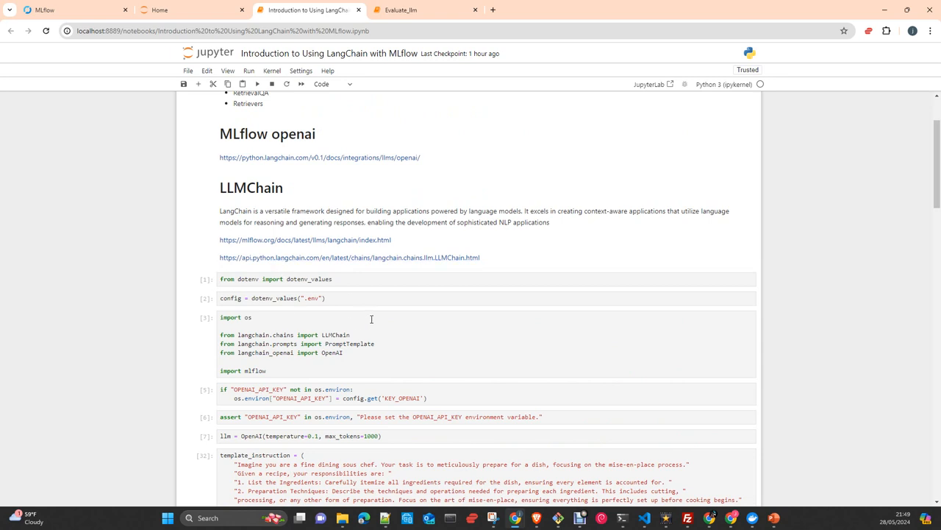
scroll("down", 3)
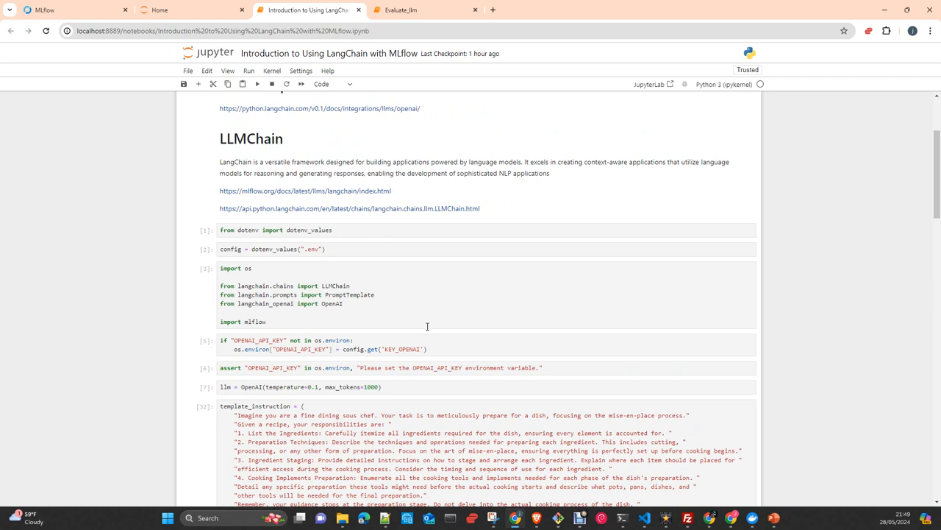
mouse_move(306, 294)
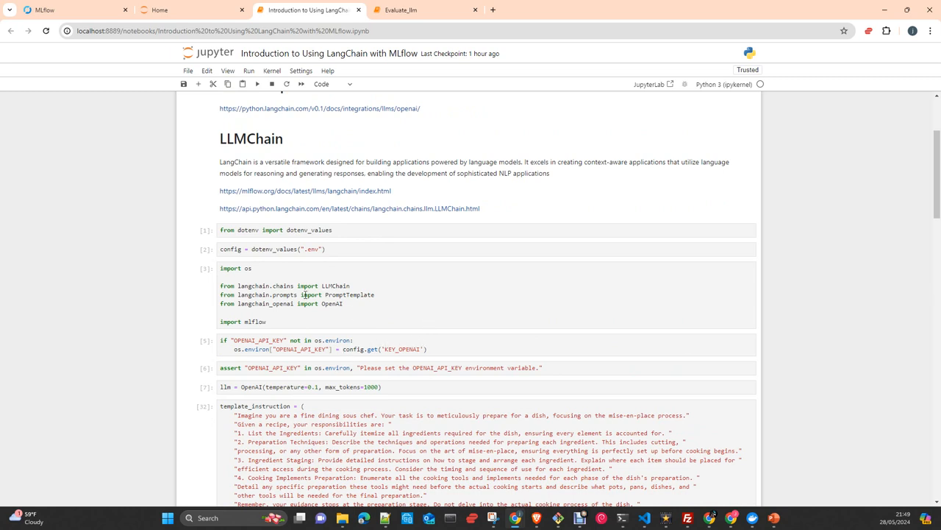
scroll("up", 3)
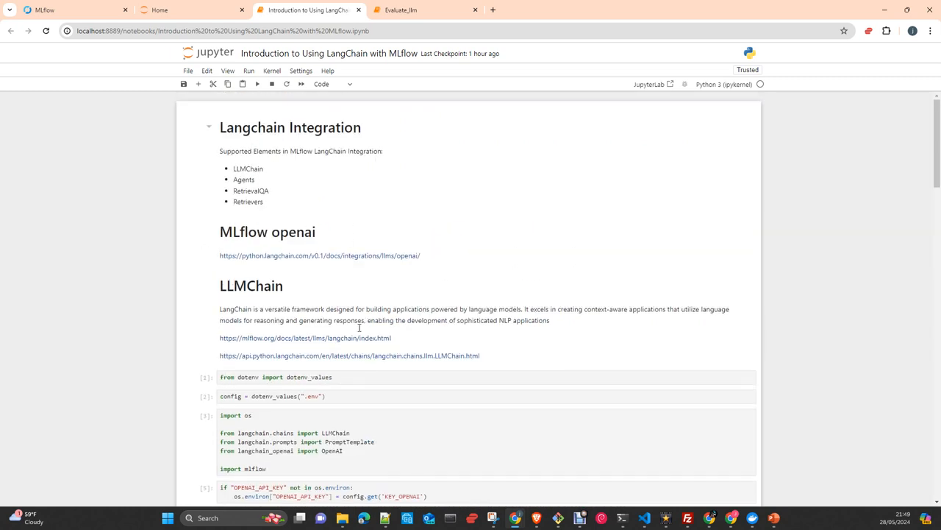
mouse_move(302, 223)
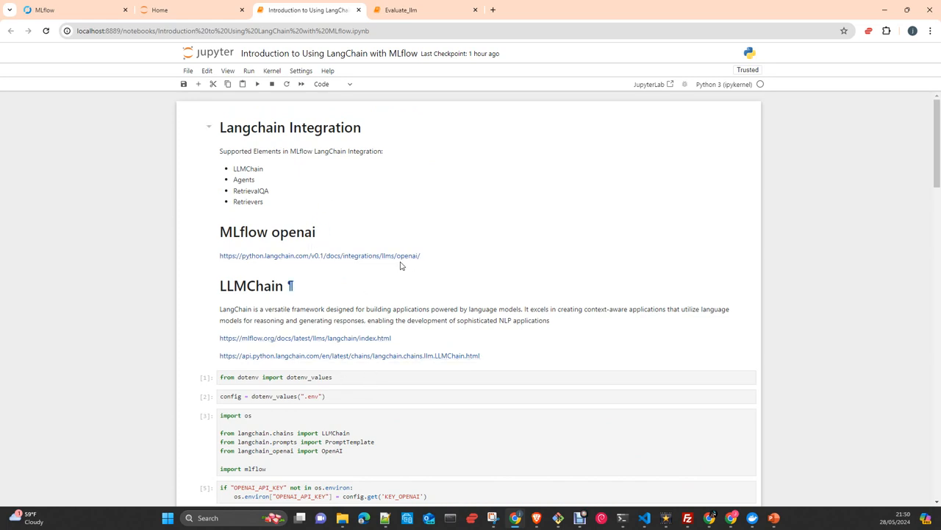
mouse_move(451, 311)
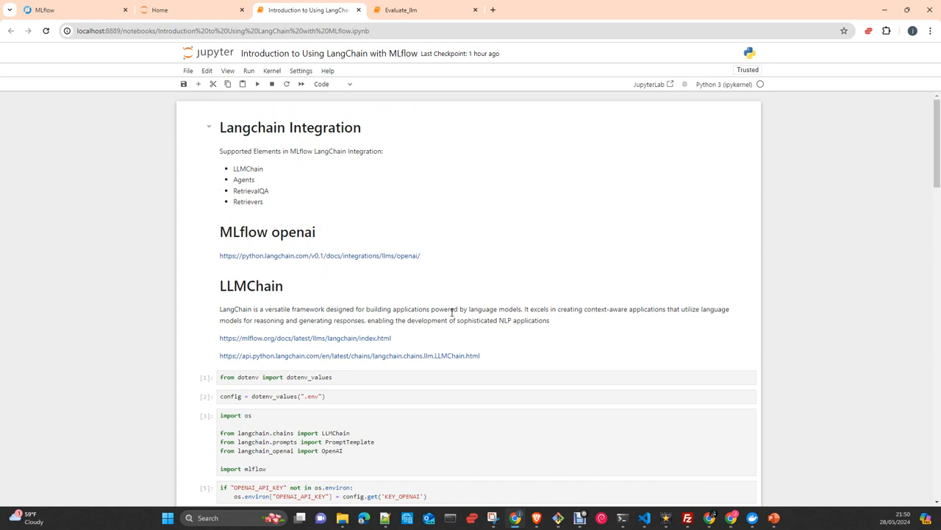
mouse_move(346, 354)
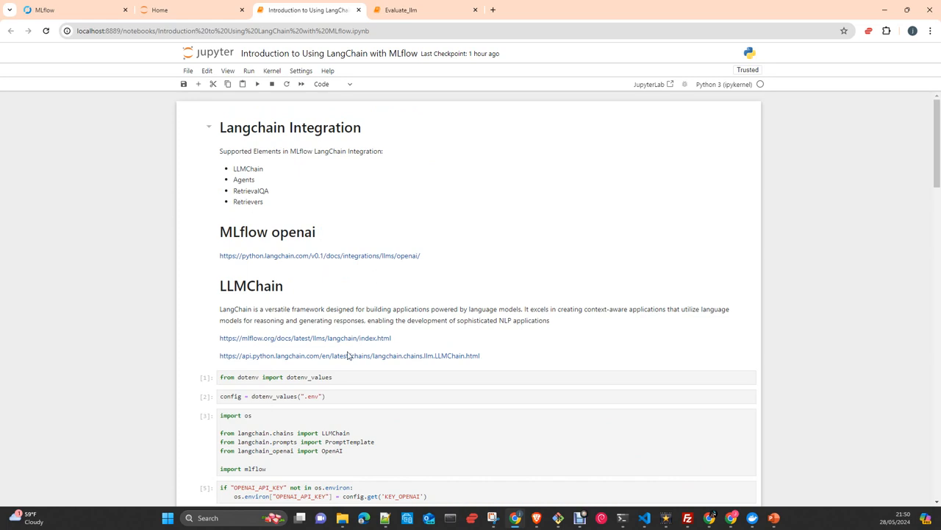
mouse_move(150, 97)
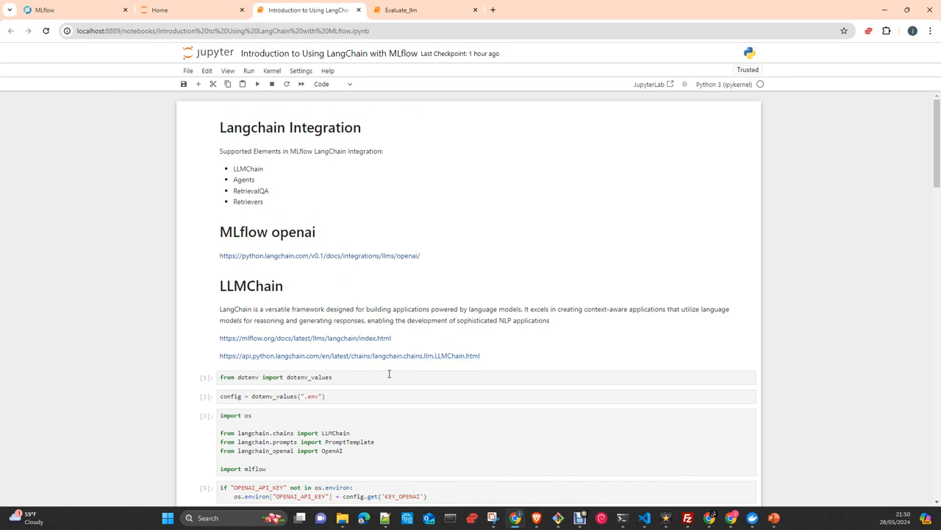
mouse_move(385, 382)
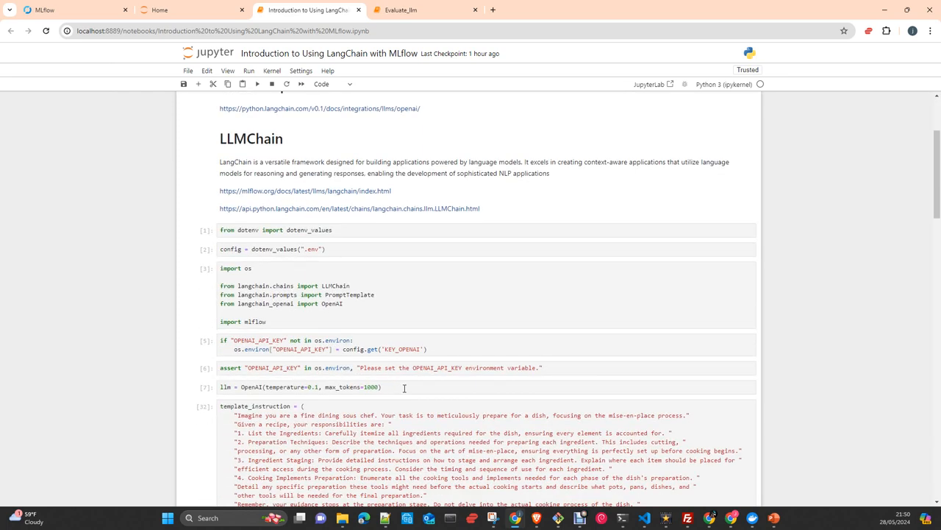
scroll("up", 3)
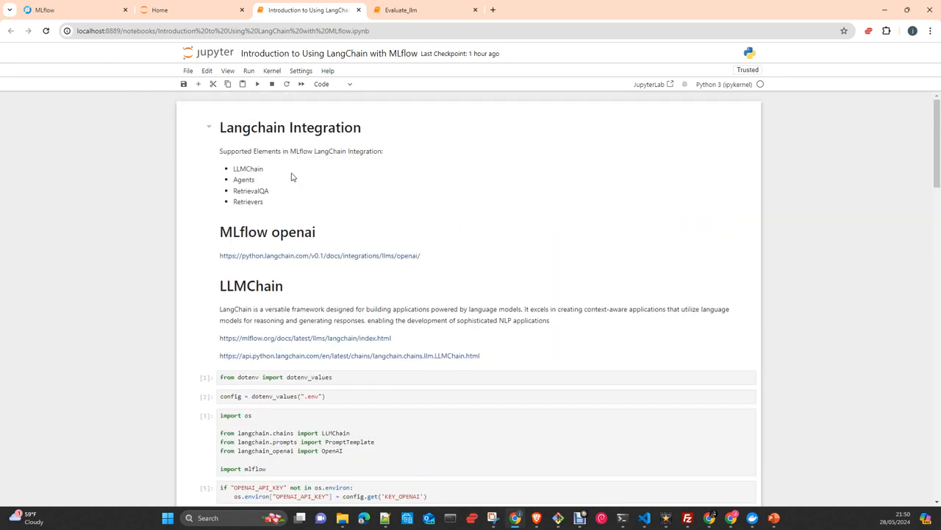
mouse_move(259, 190)
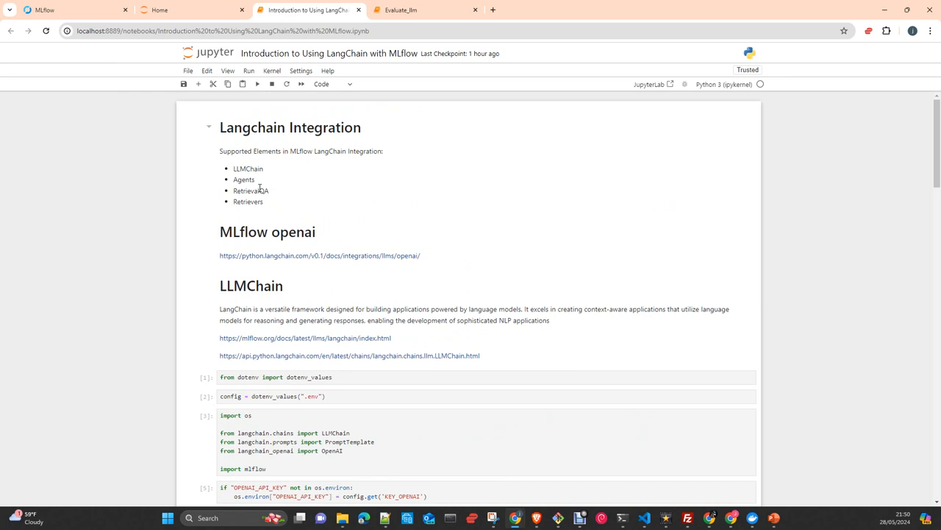
mouse_move(273, 205)
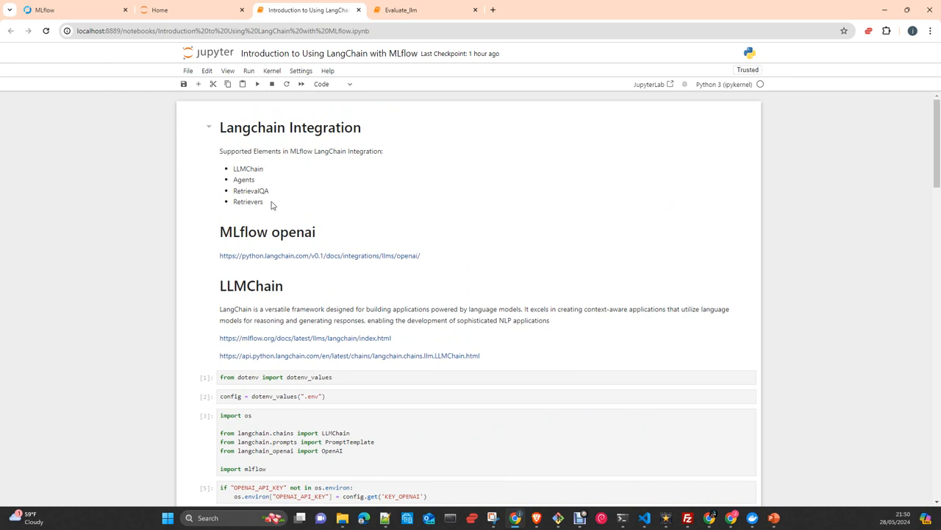
mouse_move(323, 215)
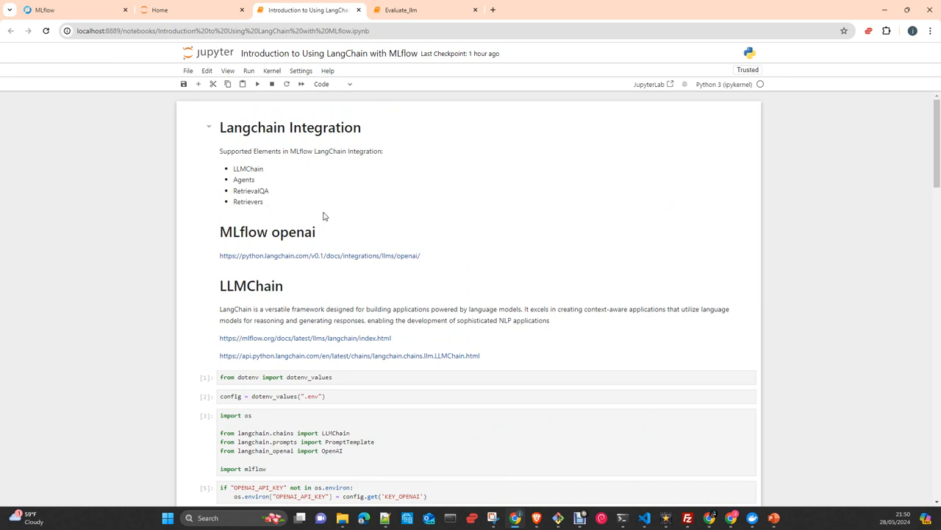
mouse_move(331, 291)
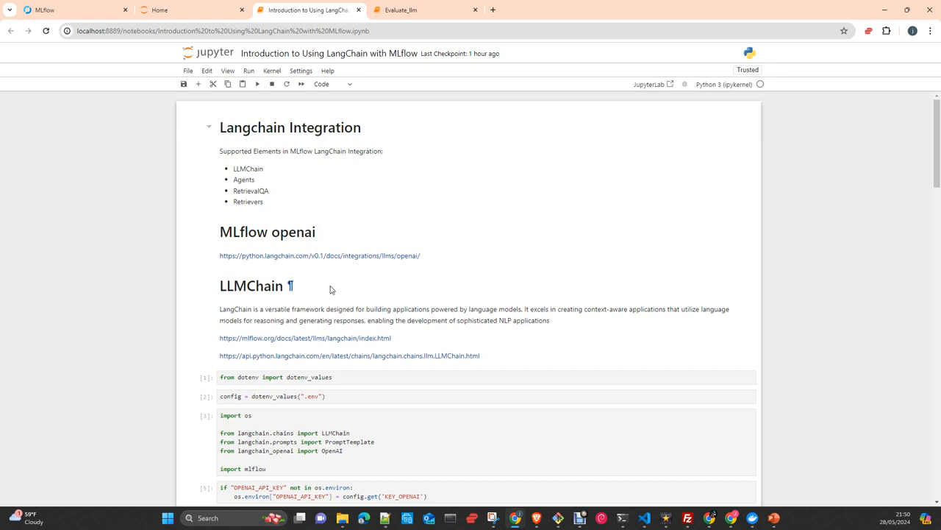
scroll("down", 3)
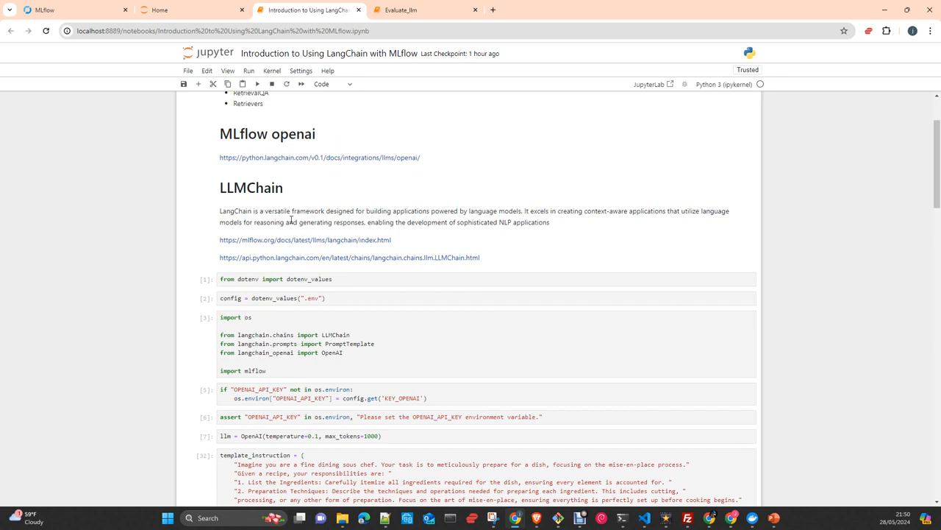
mouse_move(365, 371)
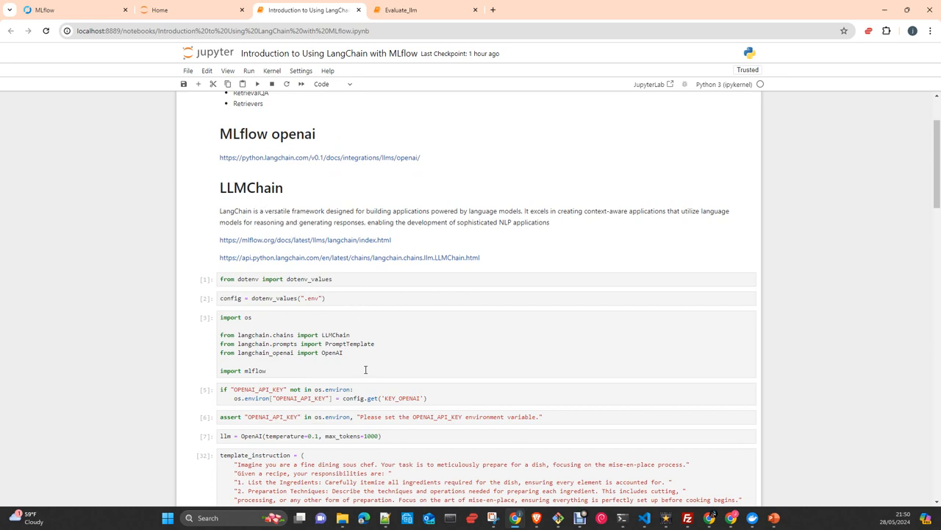
scroll("down", 3)
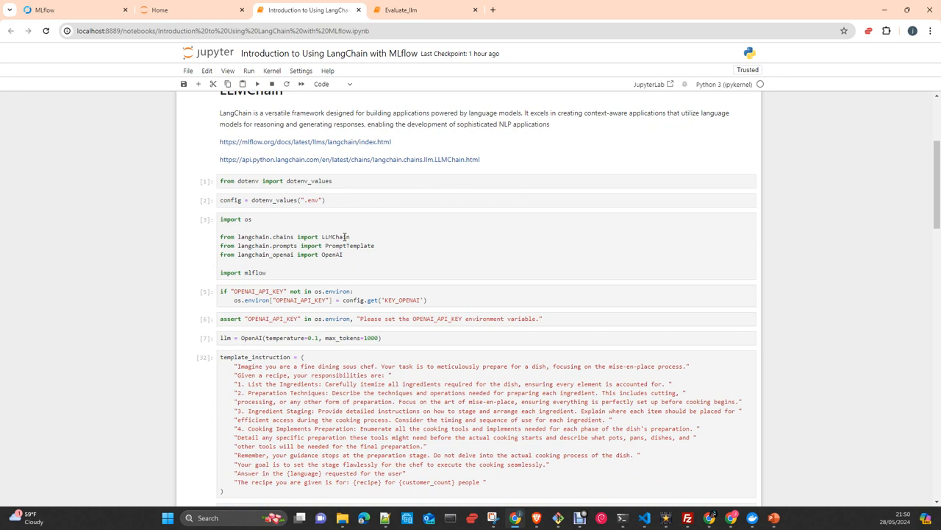
mouse_move(262, 214)
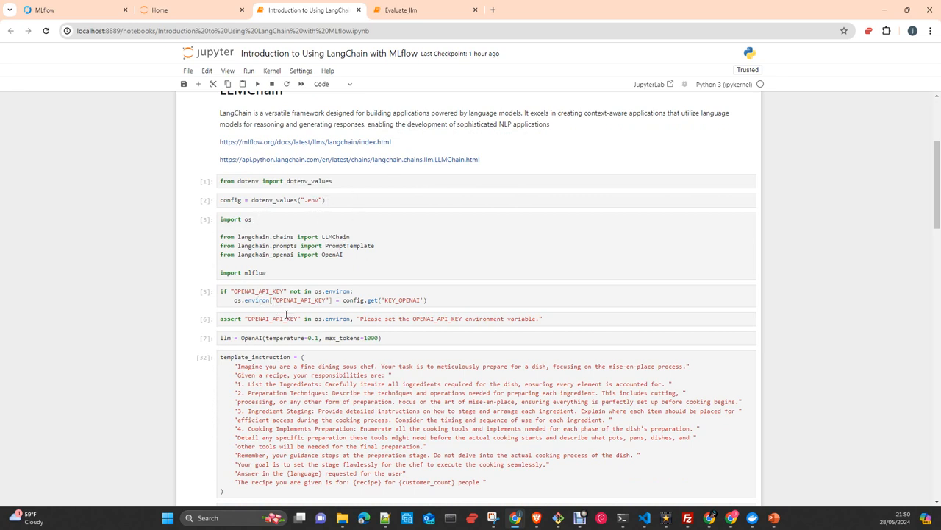
scroll("down", 3)
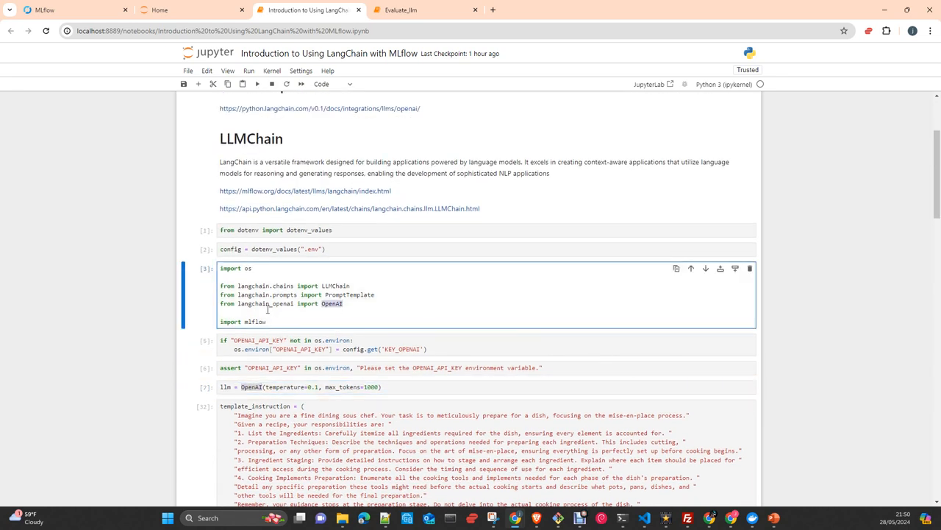
left_click(283, 321)
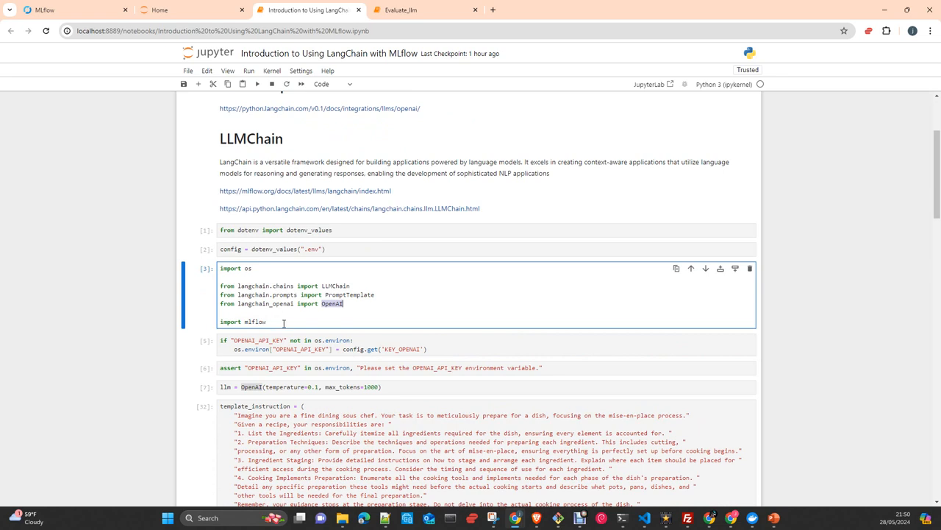
scroll("down", 3)
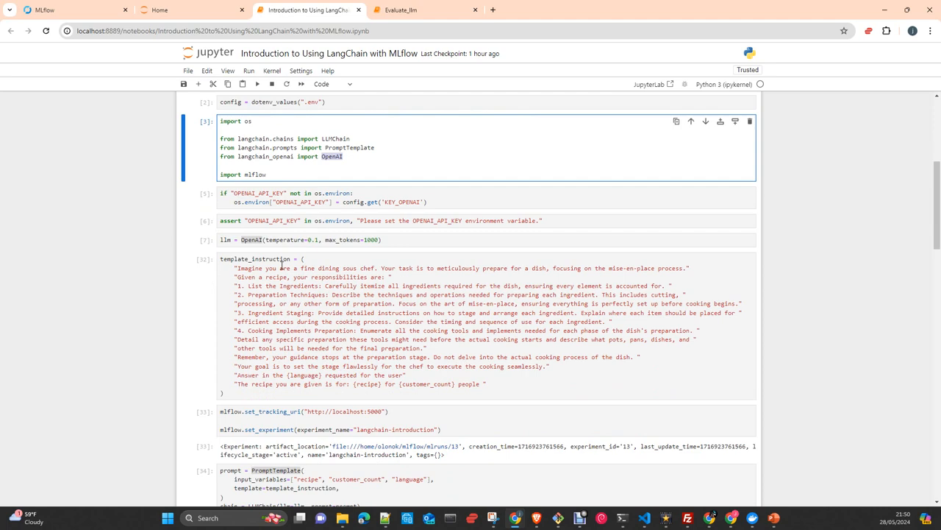
scroll("down", 3)
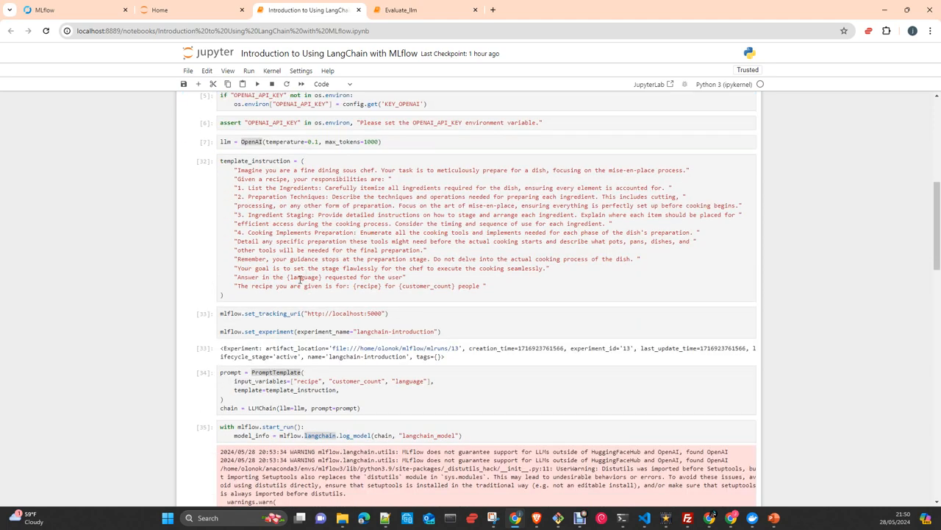
double_click(424, 285)
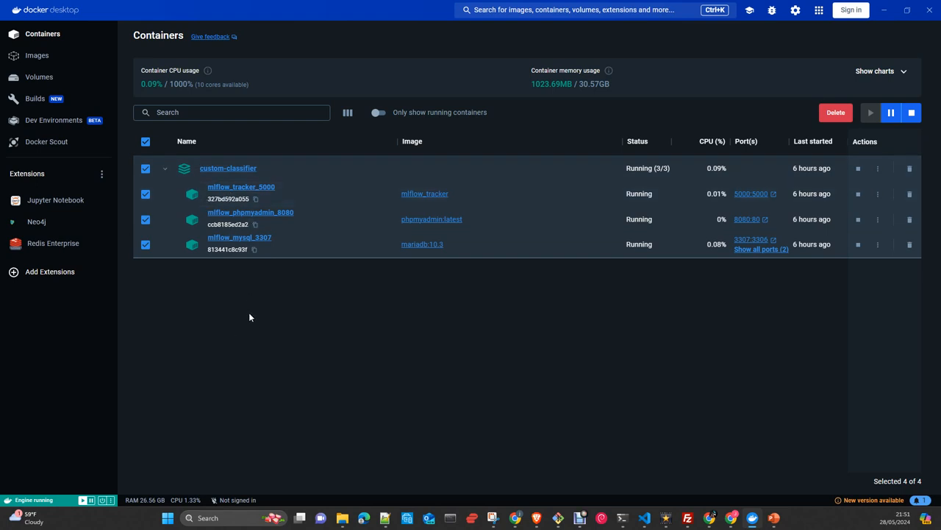
mouse_move(275, 281)
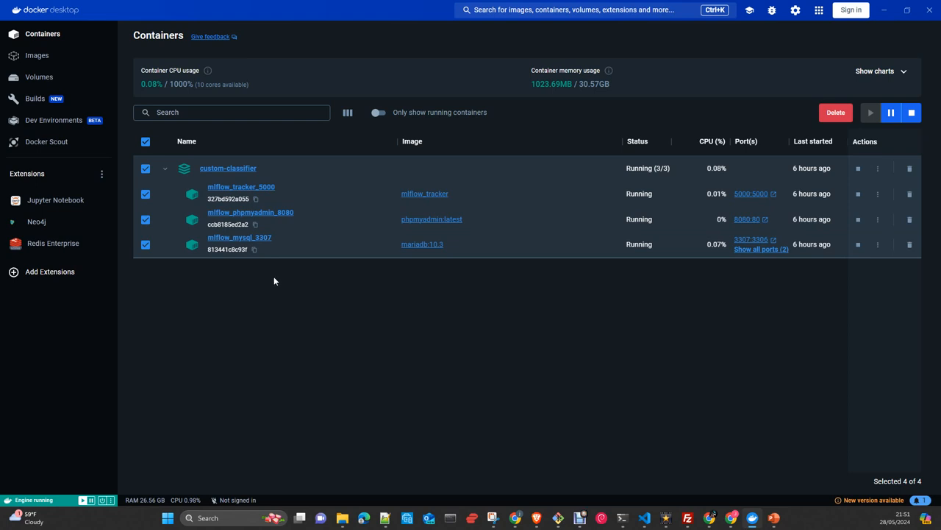
mouse_move(265, 319)
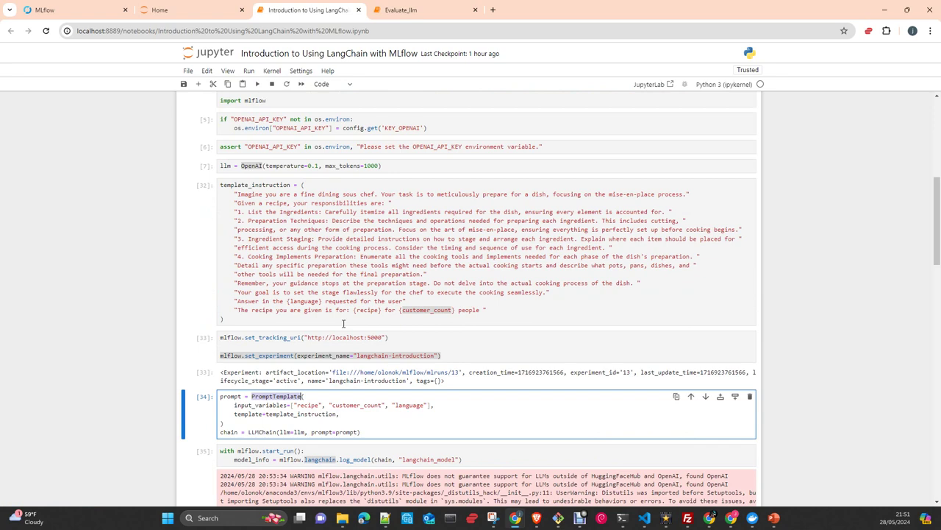
scroll("down", 3)
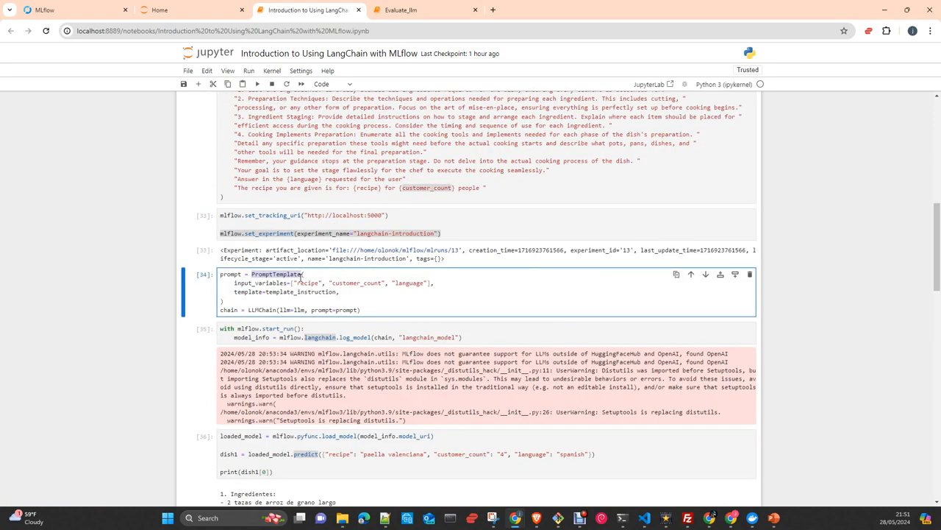
mouse_move(308, 283)
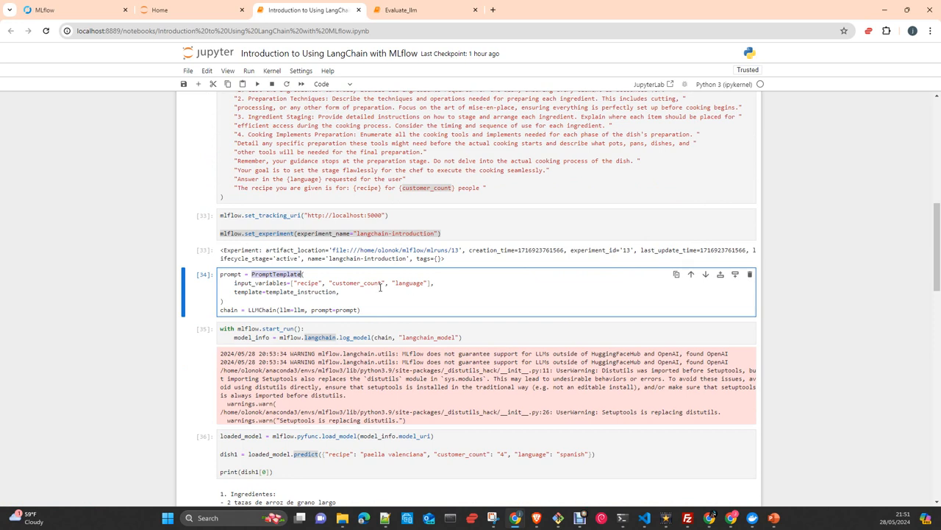
mouse_move(362, 285)
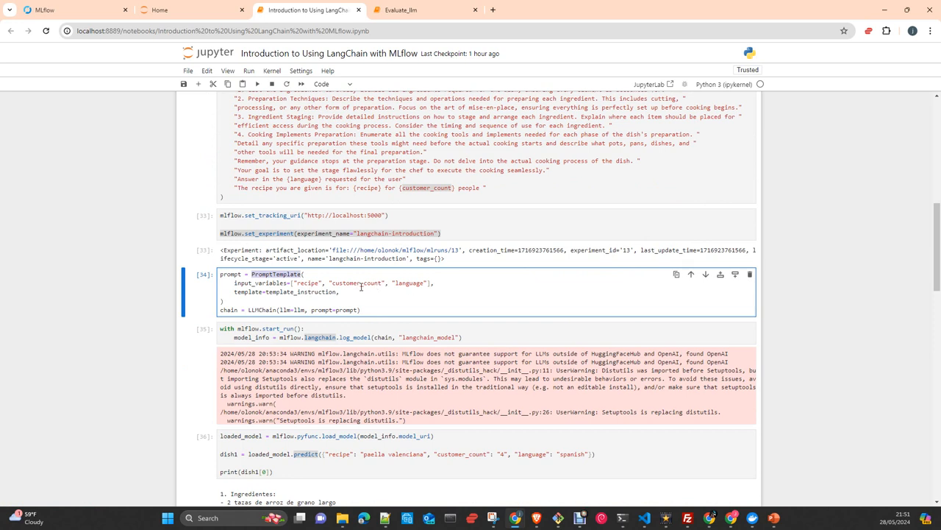
mouse_move(415, 282)
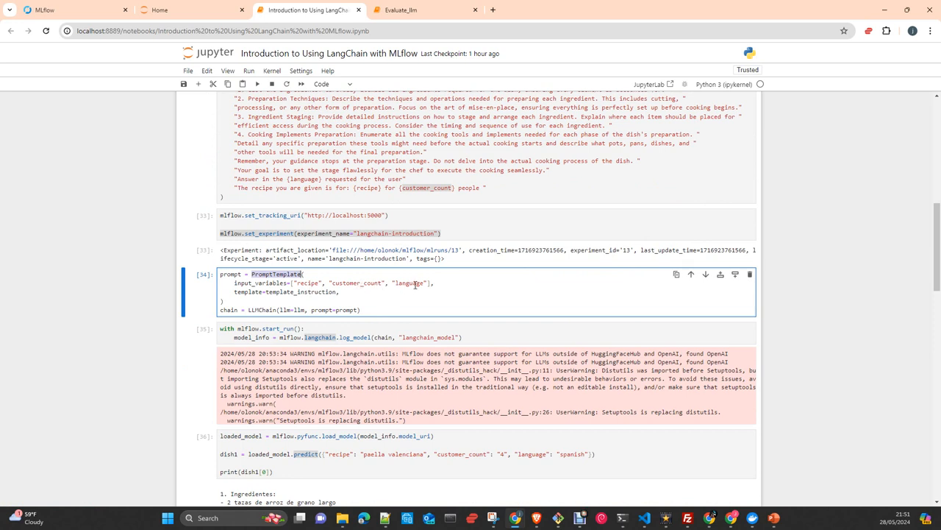
double_click(409, 282)
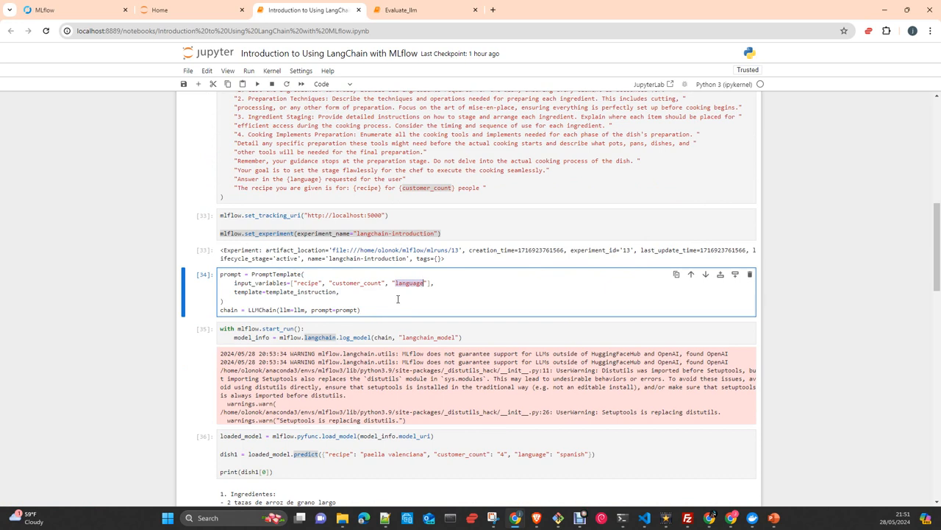
mouse_move(394, 297)
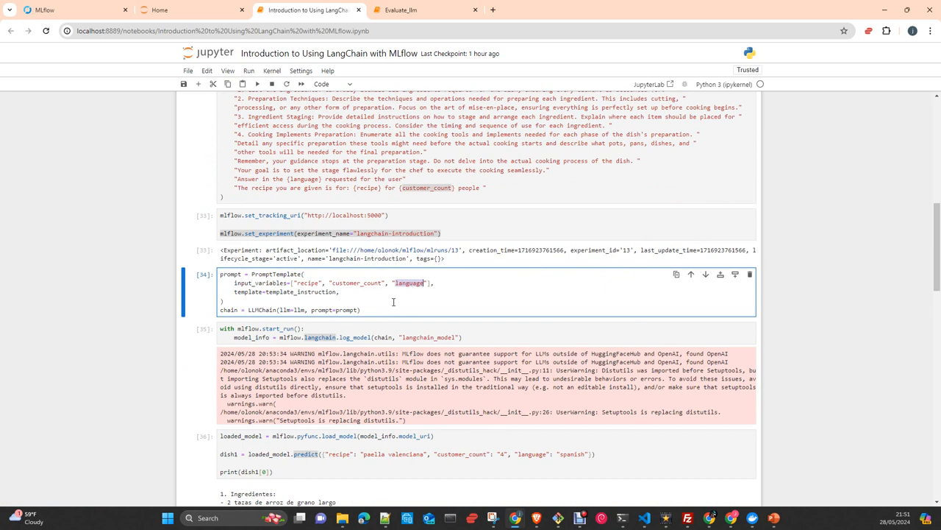
mouse_move(393, 302)
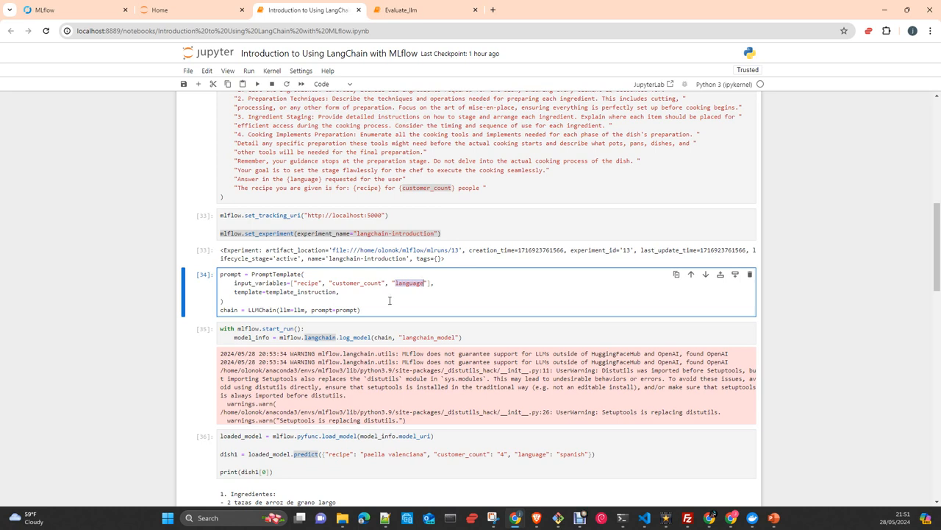
mouse_move(416, 304)
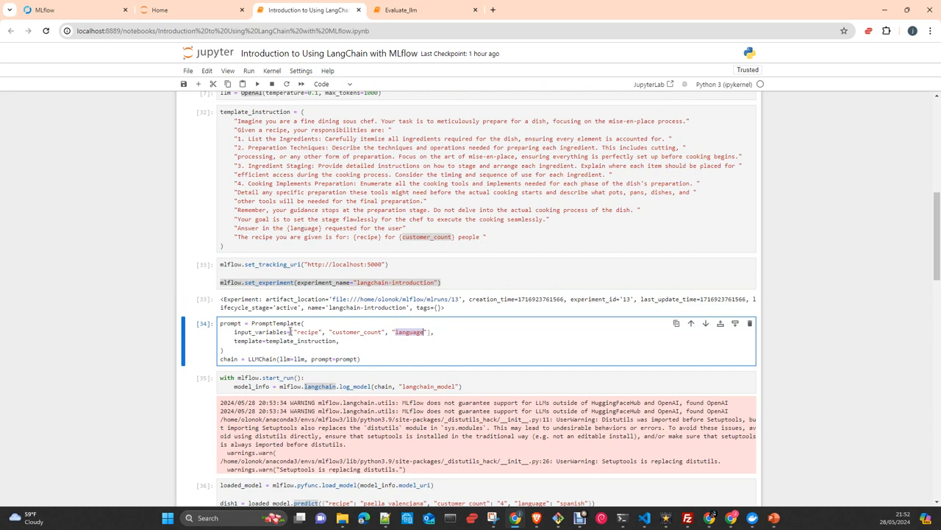
scroll("down", 3)
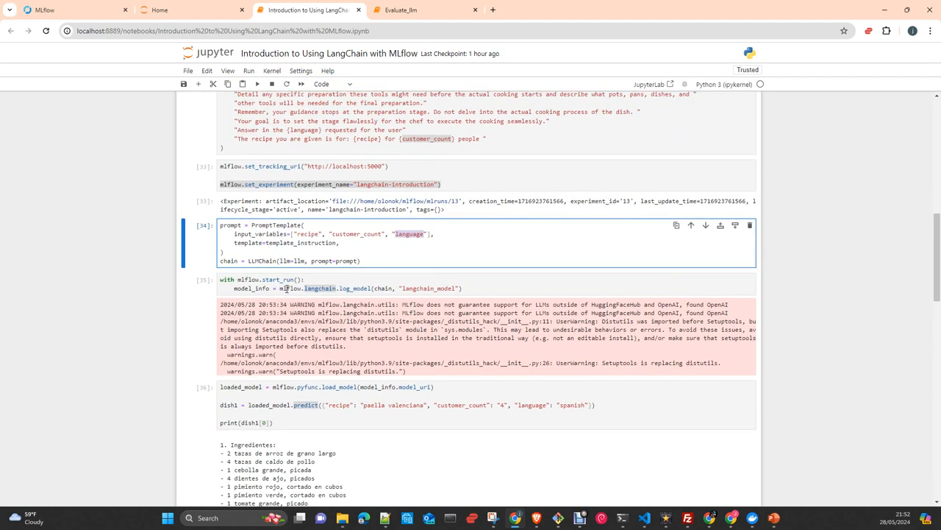
mouse_move(316, 303)
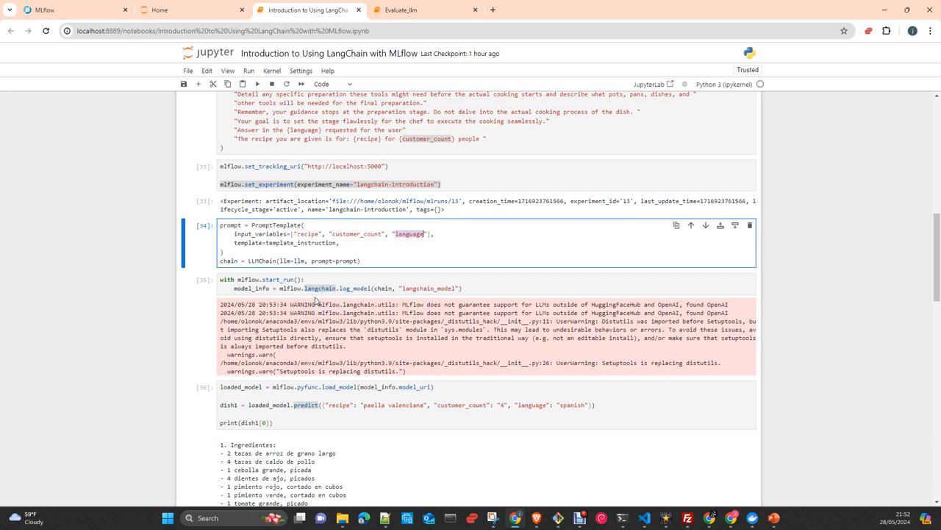
mouse_move(317, 288)
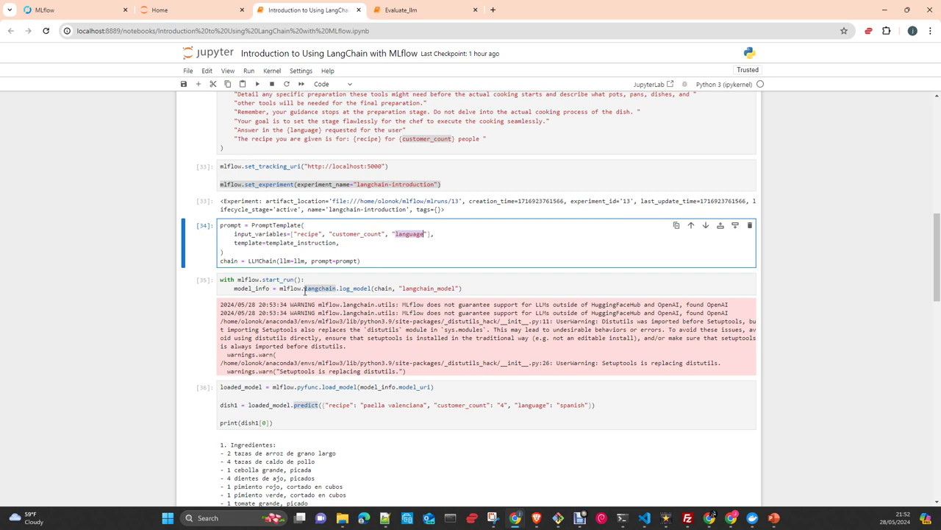
mouse_move(347, 291)
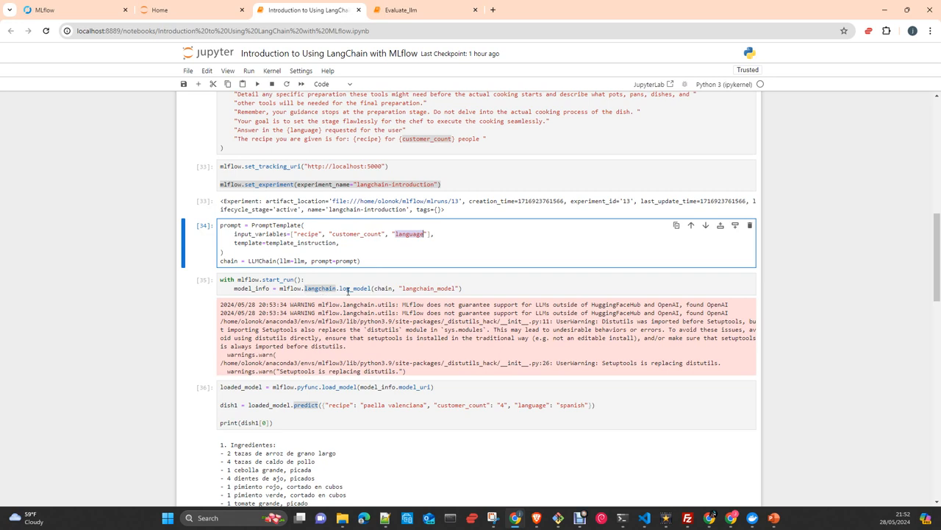
mouse_move(361, 292)
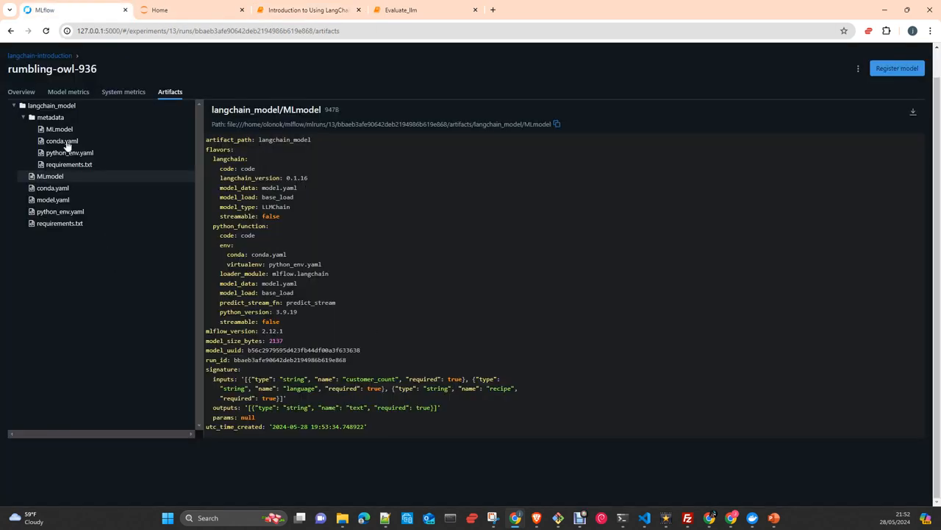
Browse the langchain_model artifact's conda.yaml, python_env.yaml and requirements.txt, then return to the notebook.
left_click(52, 106)
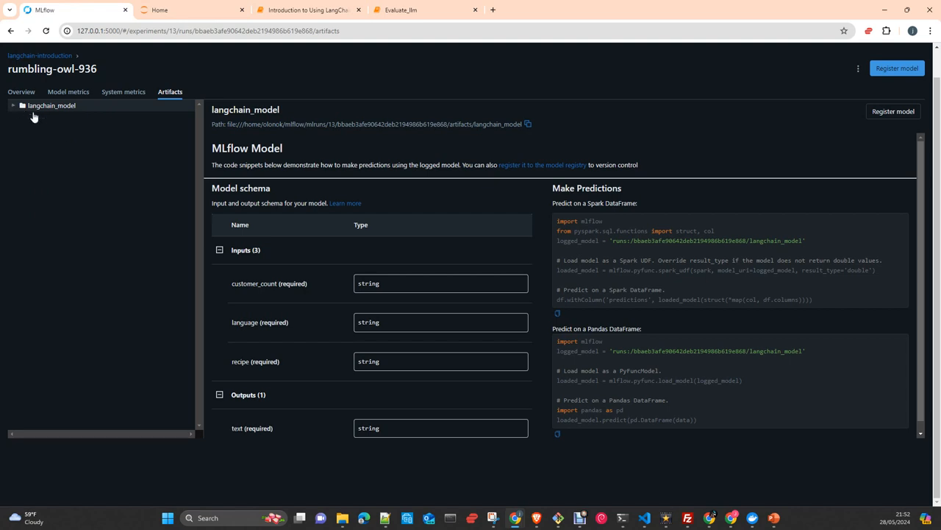
left_click(13, 106)
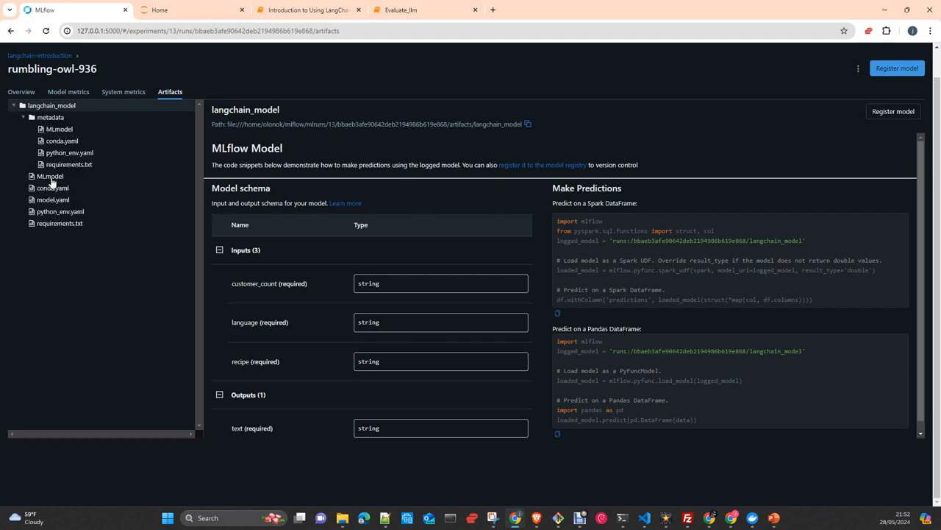
left_click(53, 188)
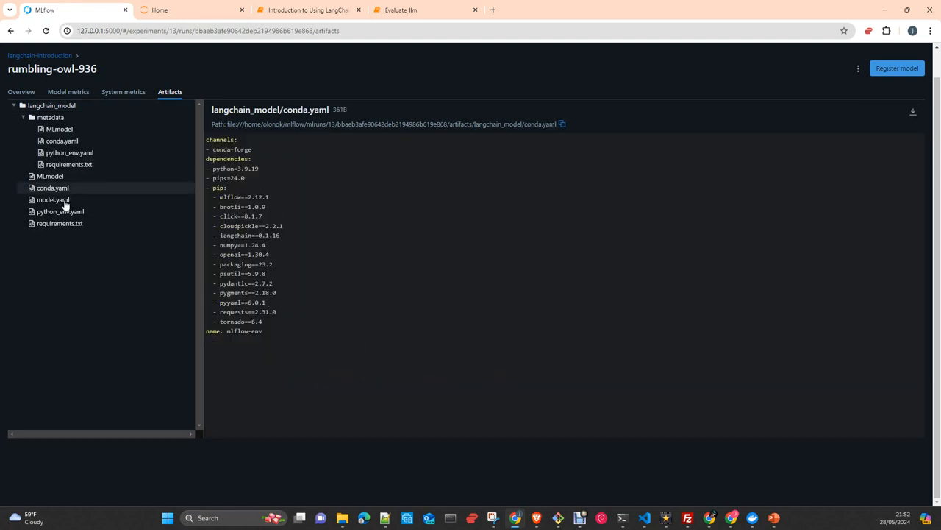
left_click(61, 212)
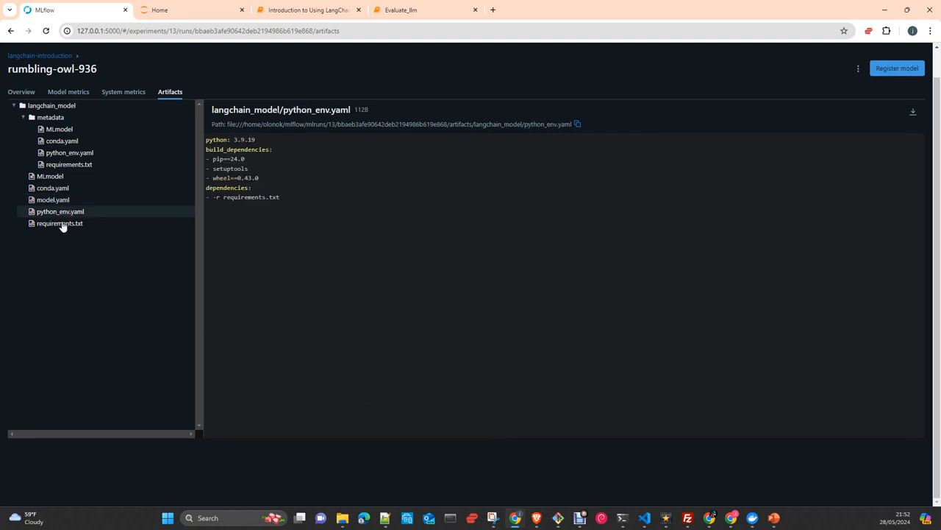
left_click(59, 223)
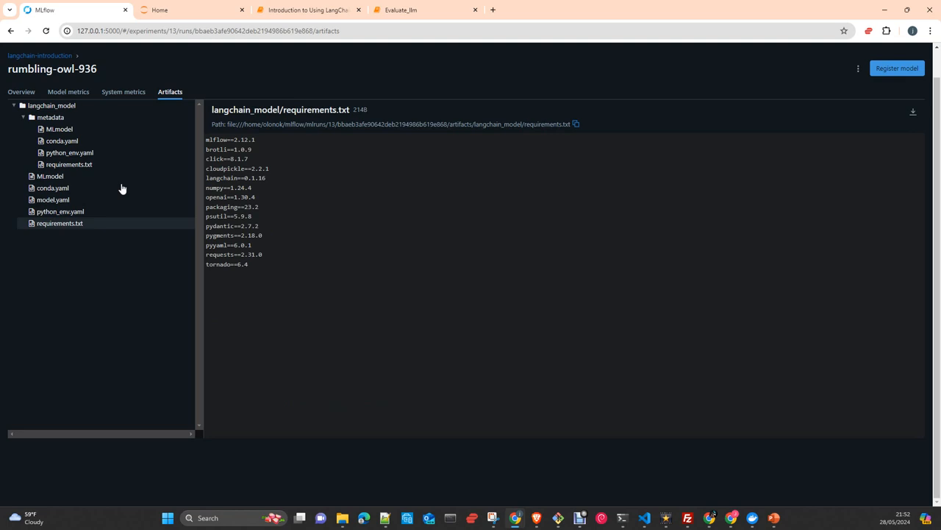
left_click(316, 12)
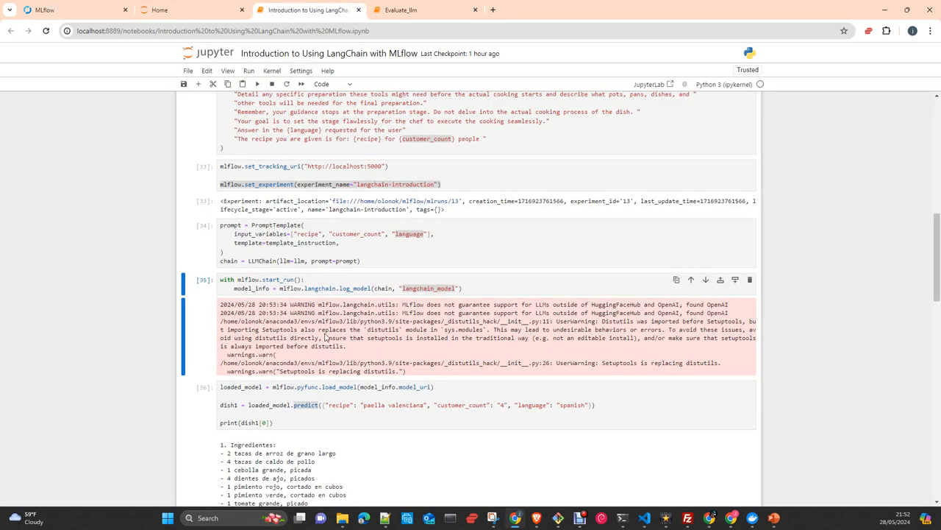
scroll("down", 3)
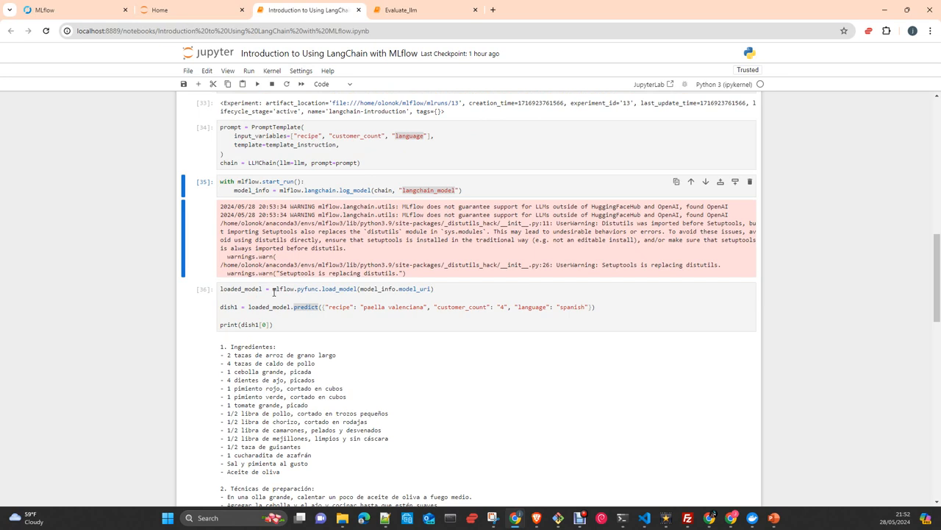
mouse_move(303, 294)
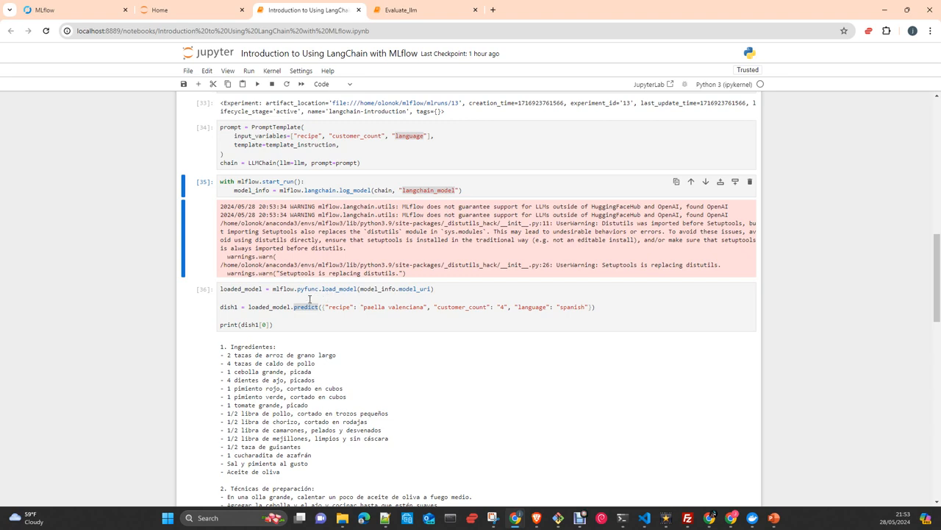
mouse_move(300, 300)
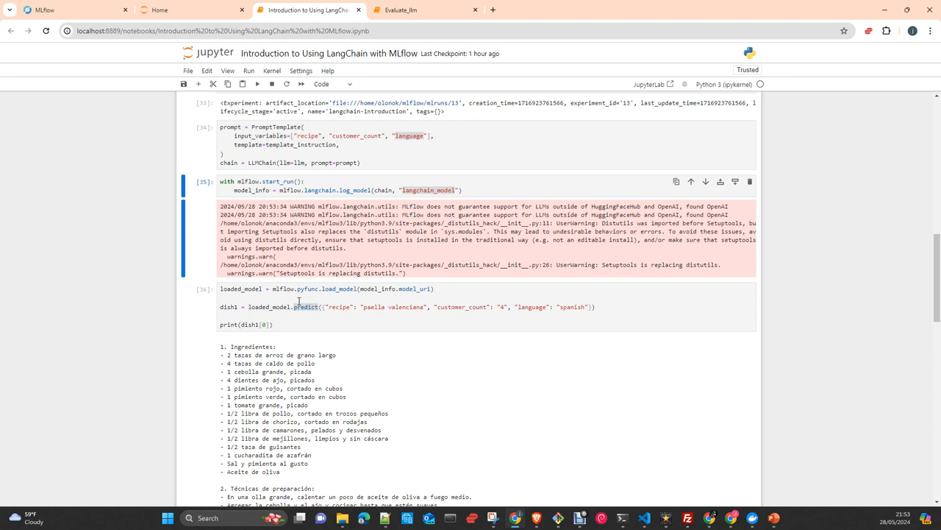
mouse_move(318, 191)
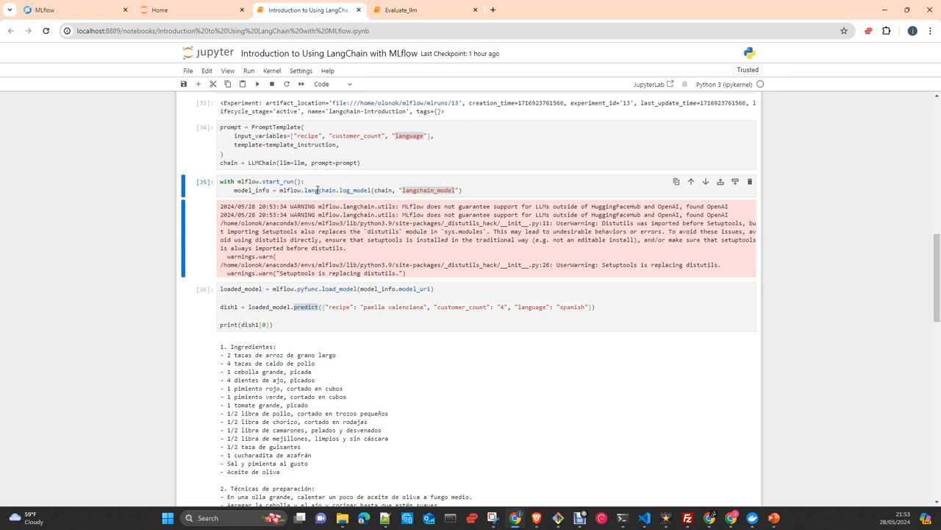
mouse_move(294, 272)
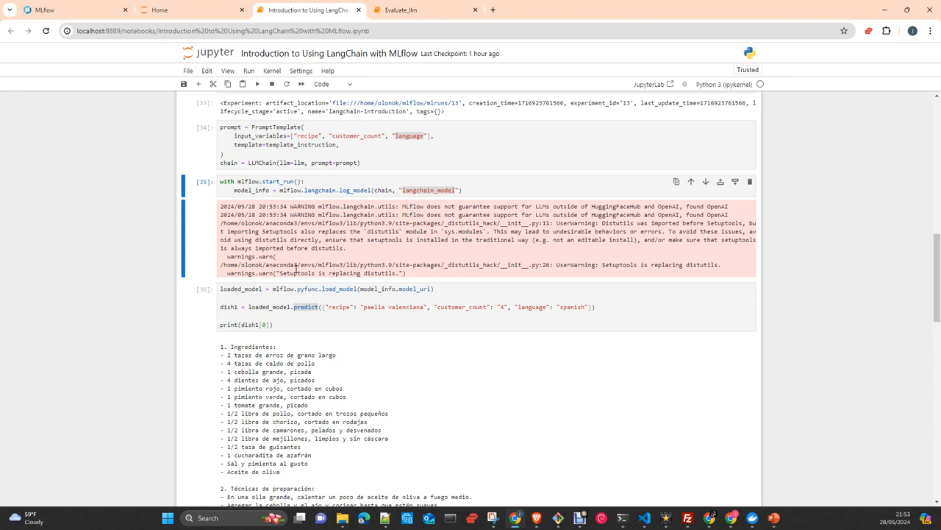
mouse_move(309, 297)
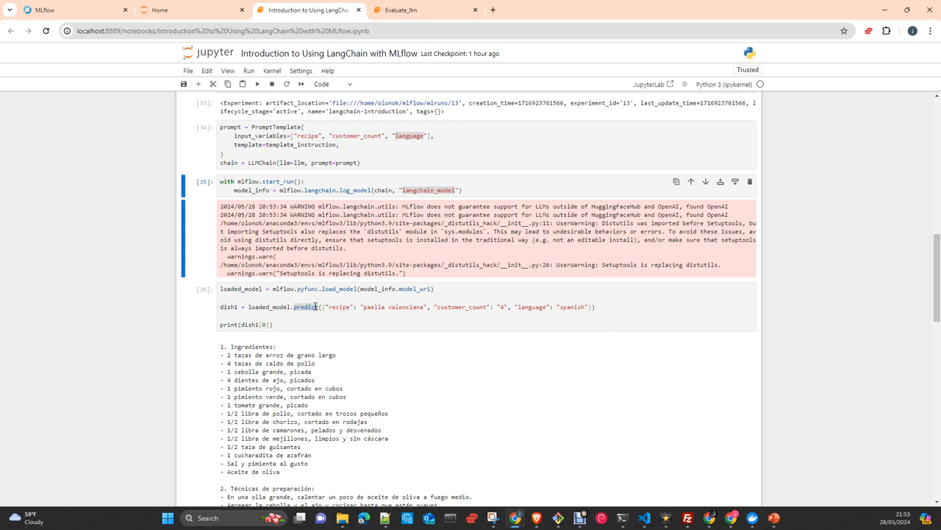
mouse_move(303, 318)
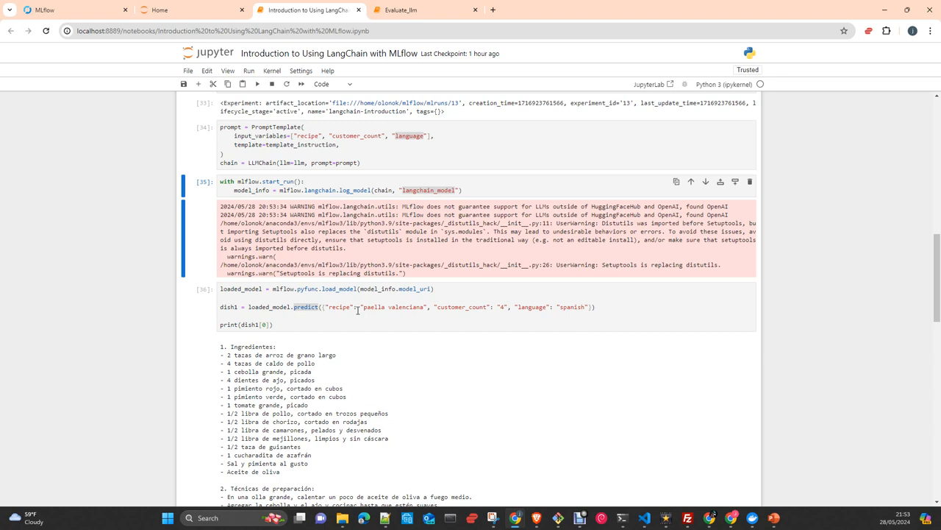
mouse_move(418, 318)
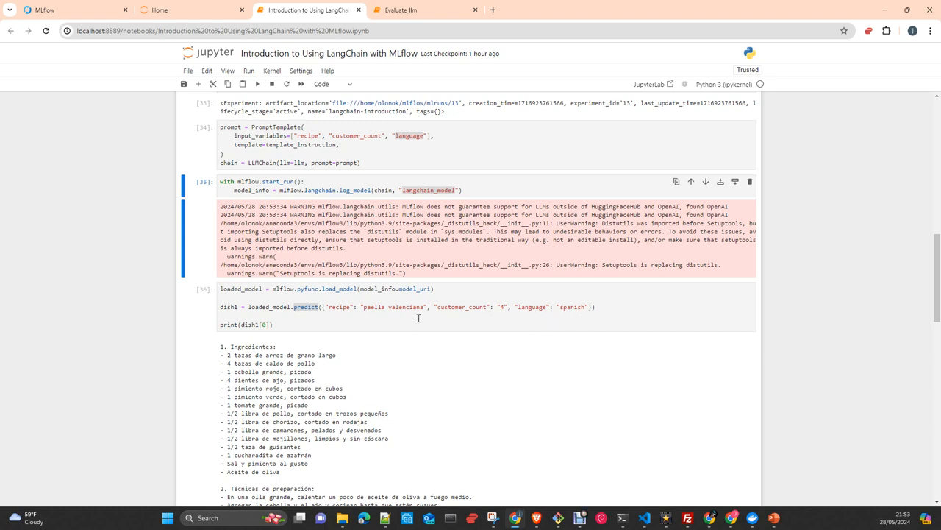
mouse_move(345, 309)
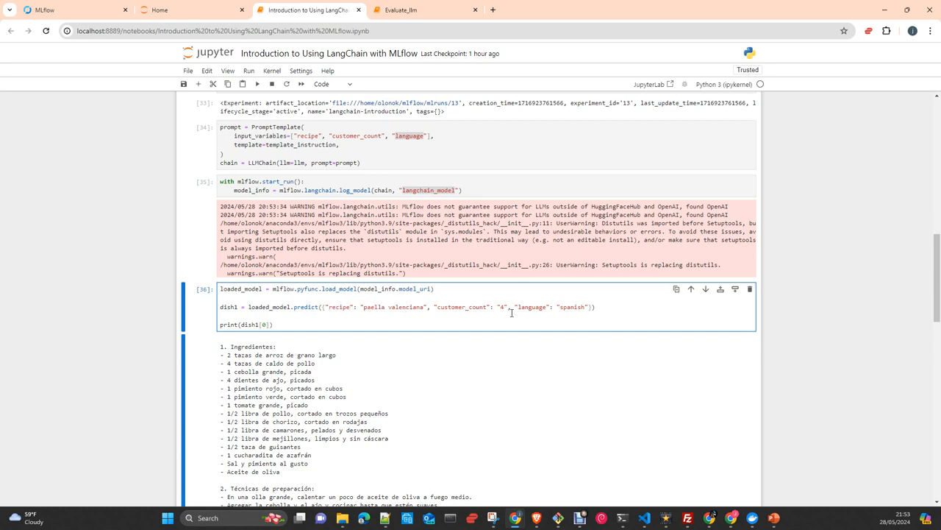
scroll("down", 3)
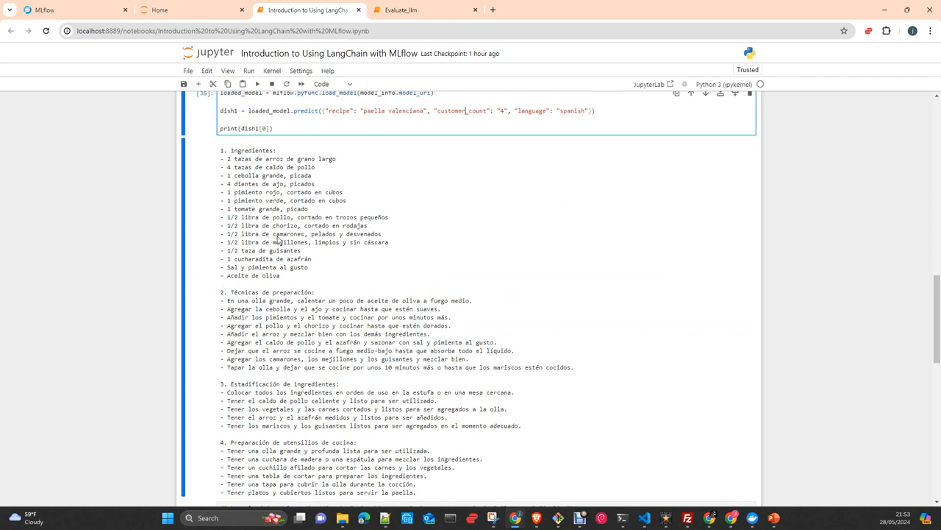
double_click(285, 225)
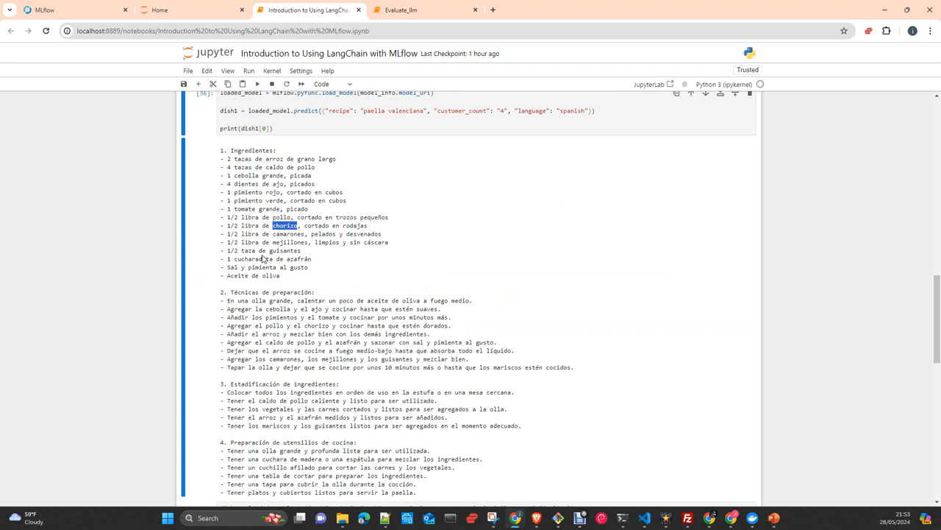
mouse_move(276, 232)
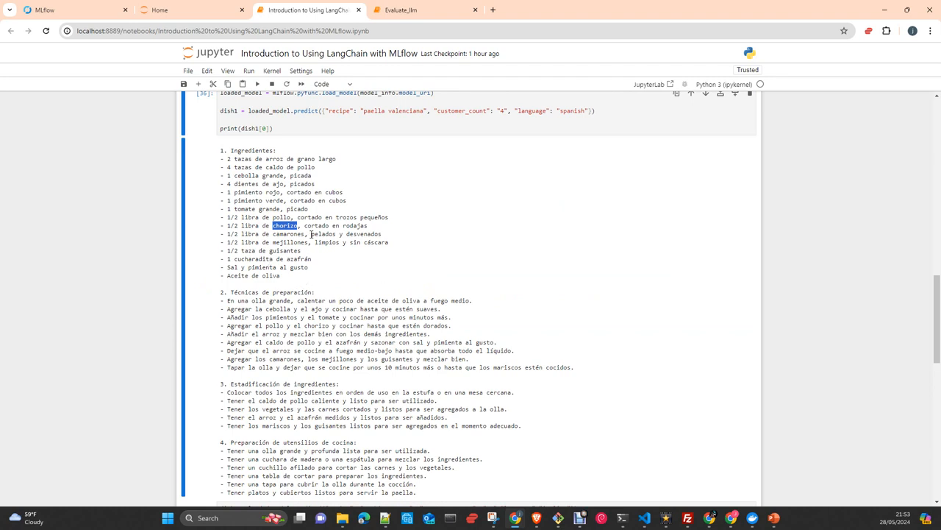
mouse_move(312, 368)
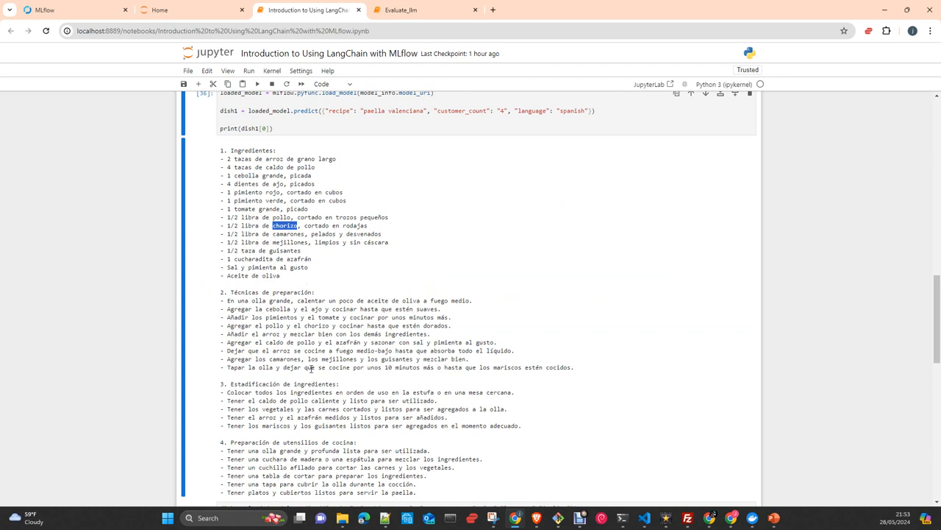
scroll("down", 3)
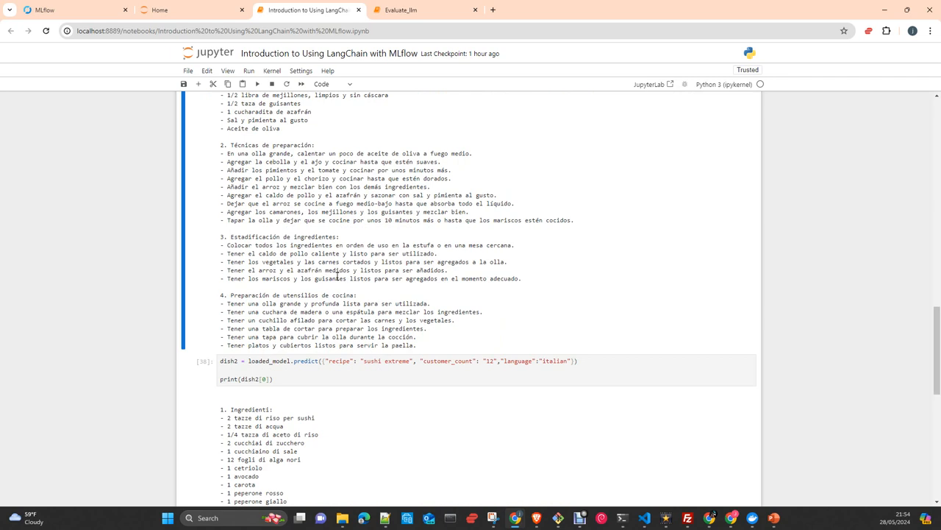
scroll("down", 3)
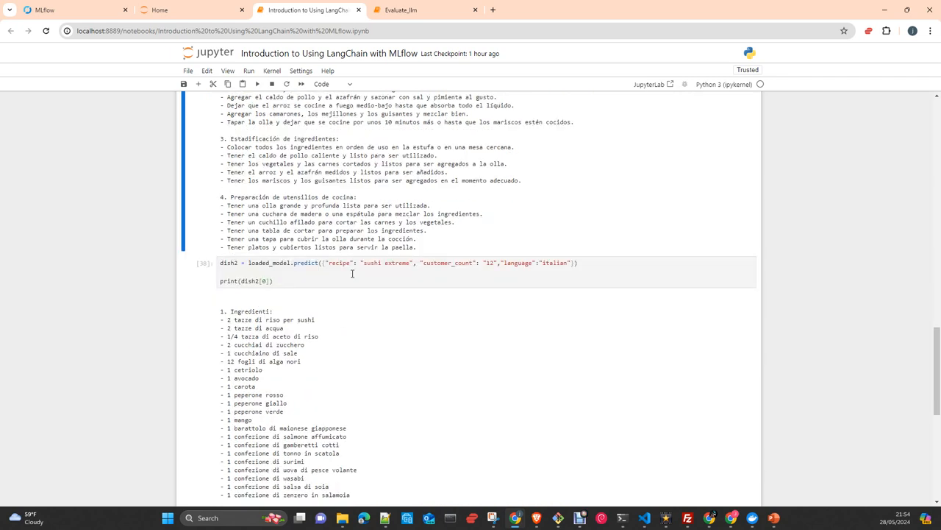
mouse_move(398, 276)
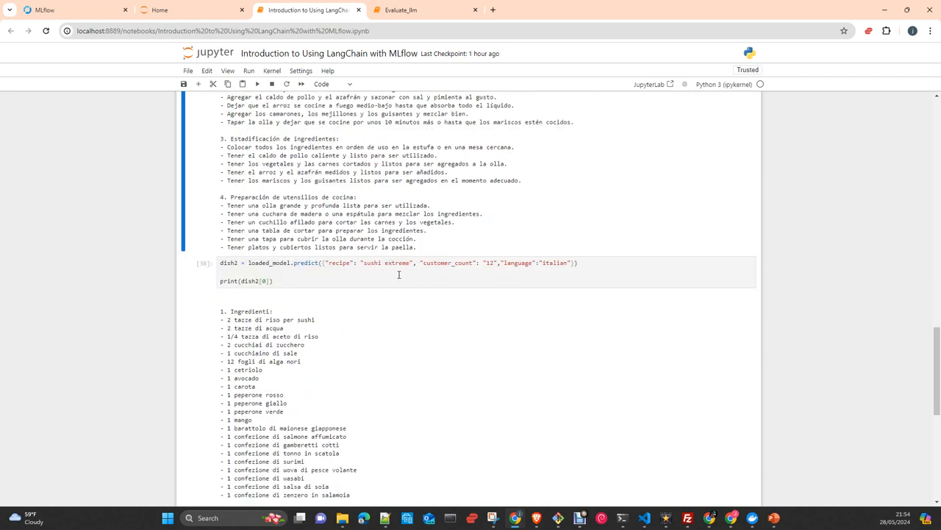
scroll("down", 3)
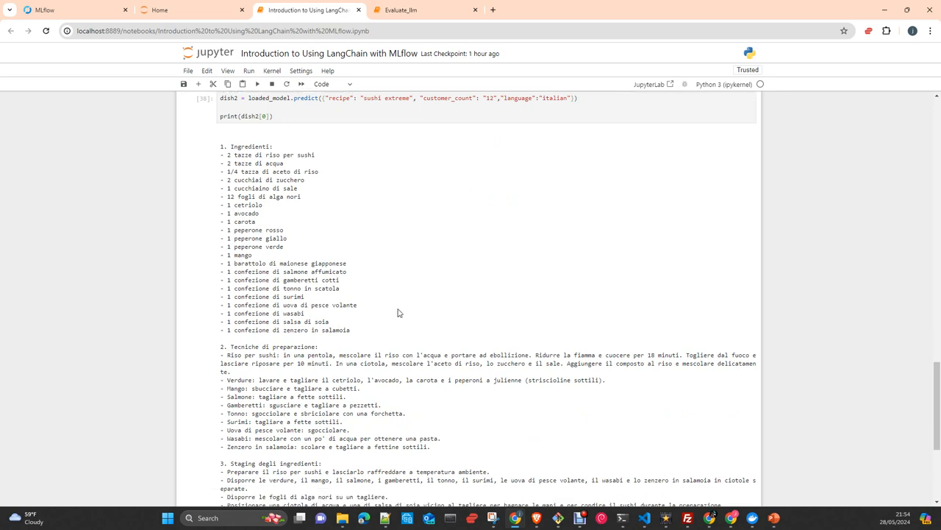
scroll("down", 3)
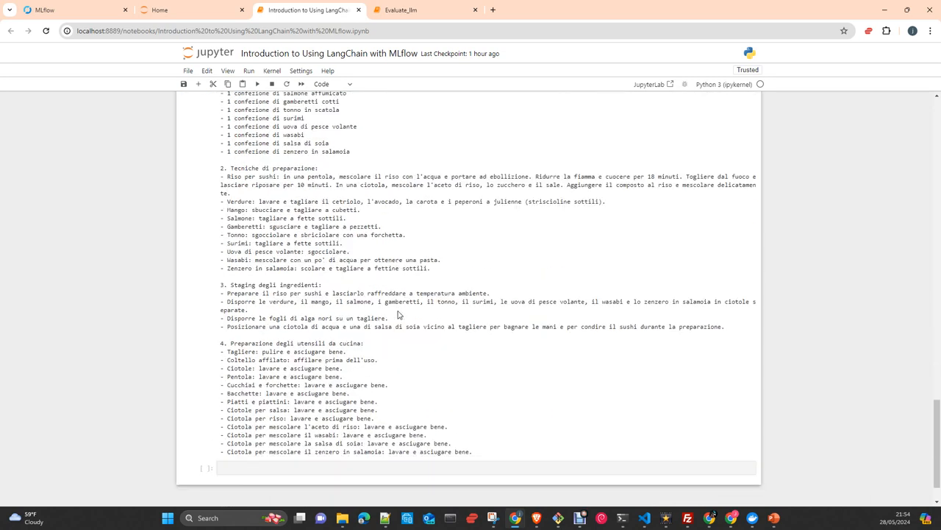
scroll("up", 3)
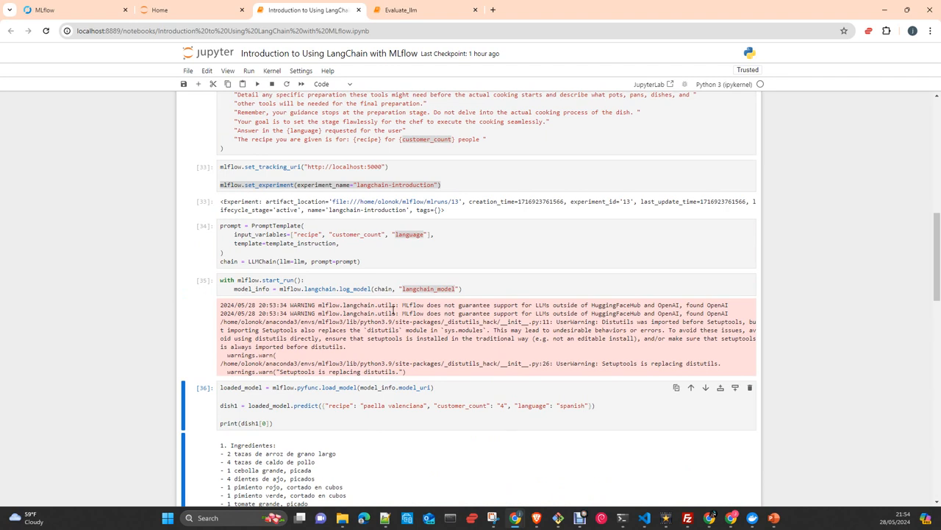
mouse_move(394, 312)
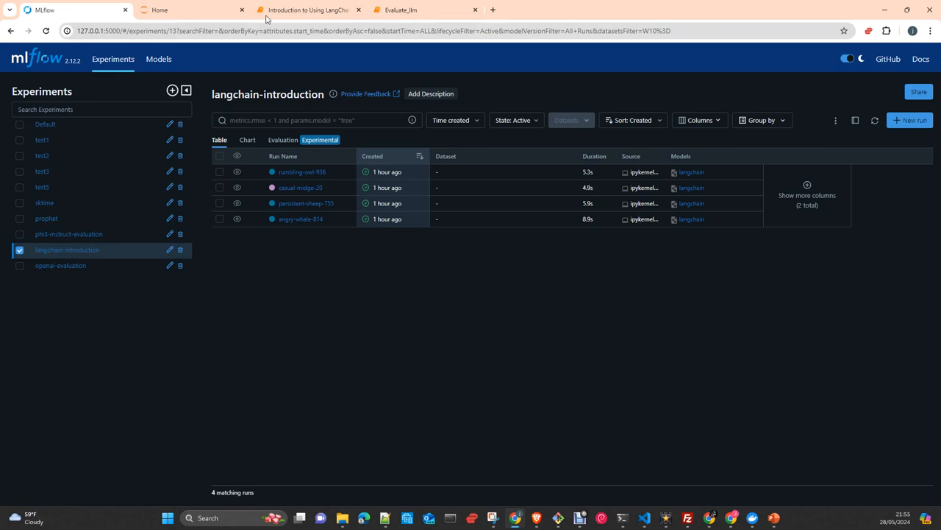
Return from the MLflow run list to the LangChain notebook browser tab.
left_click(308, 11)
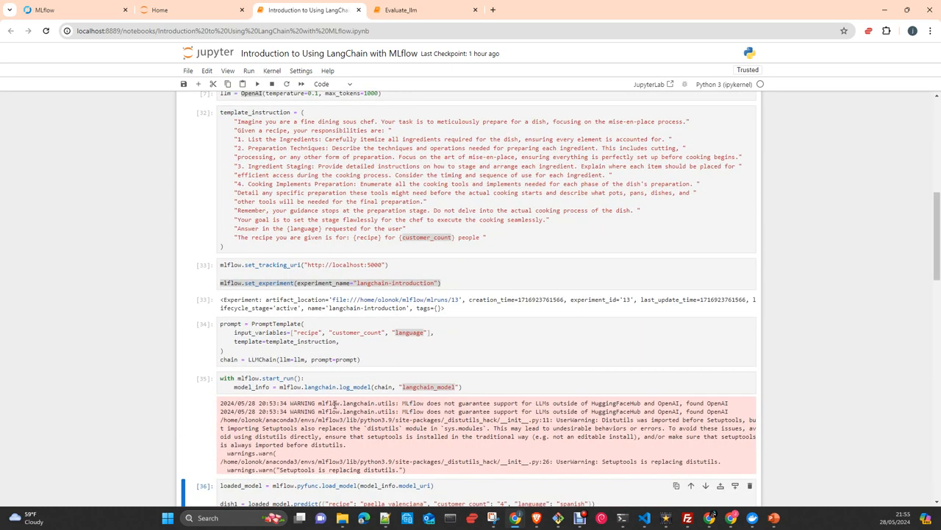
mouse_move(306, 359)
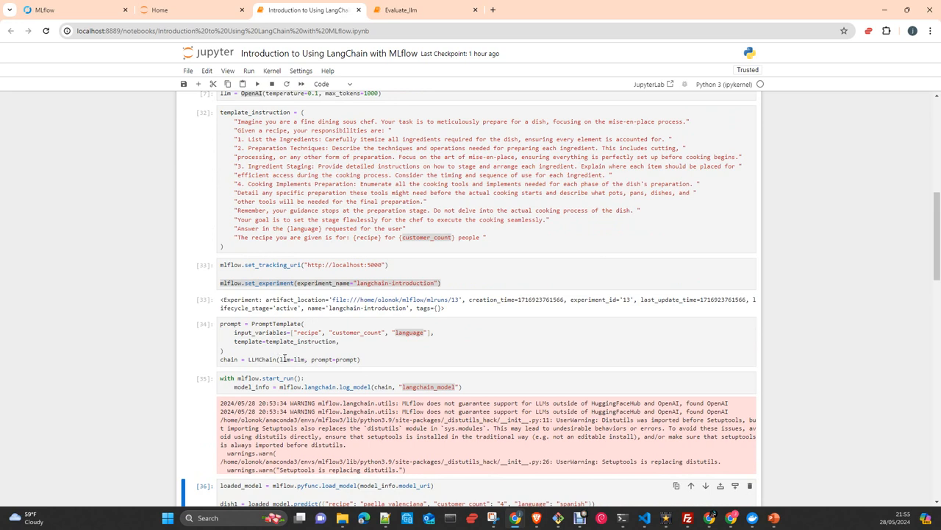
mouse_move(306, 359)
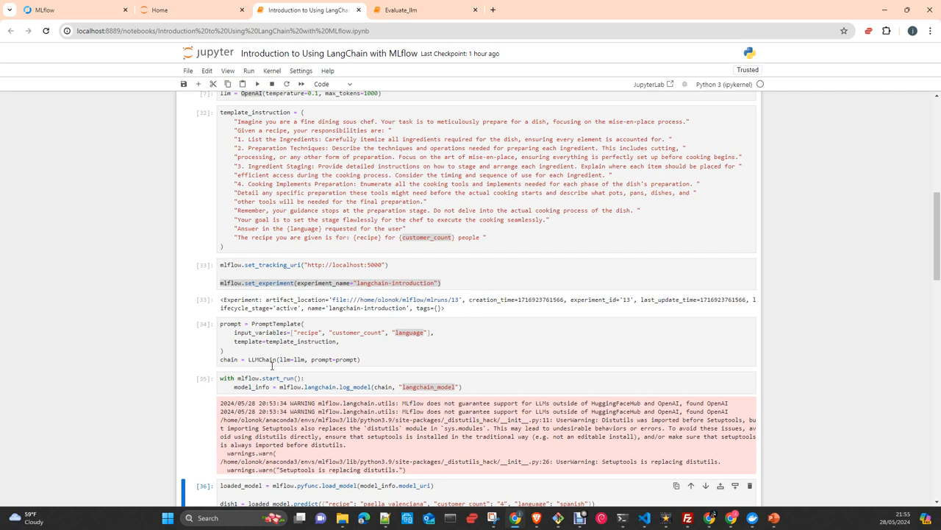
mouse_move(288, 359)
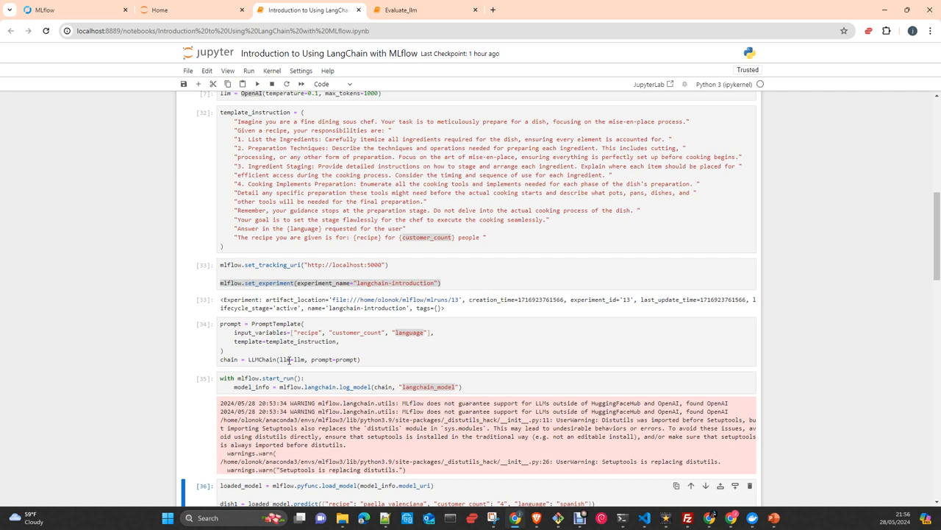
mouse_move(367, 328)
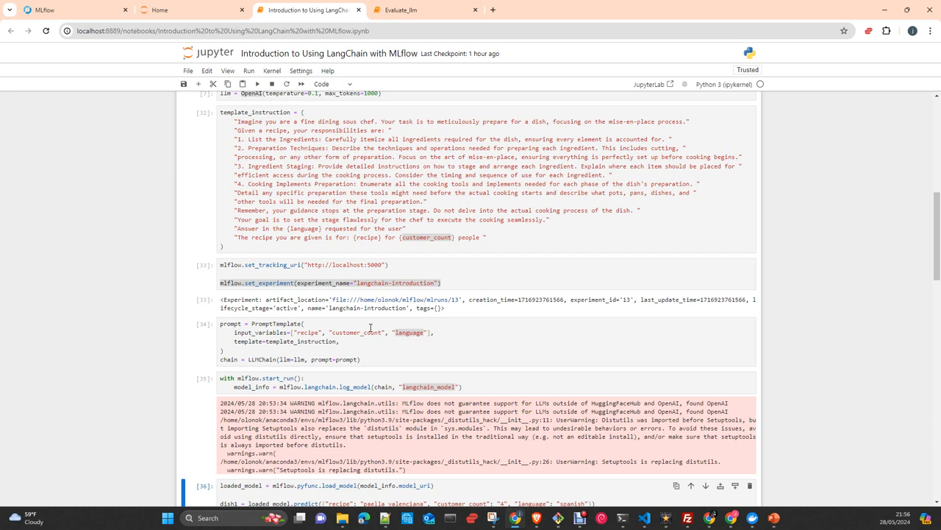
mouse_move(374, 330)
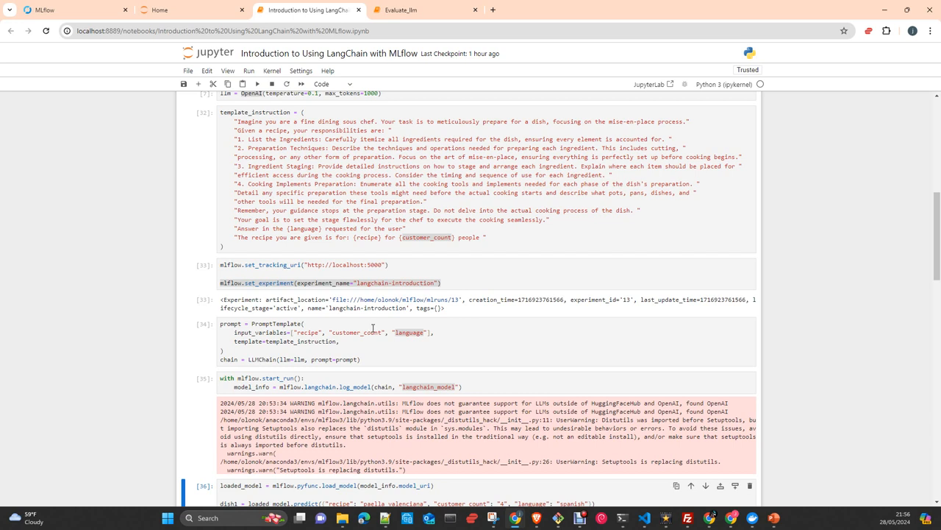